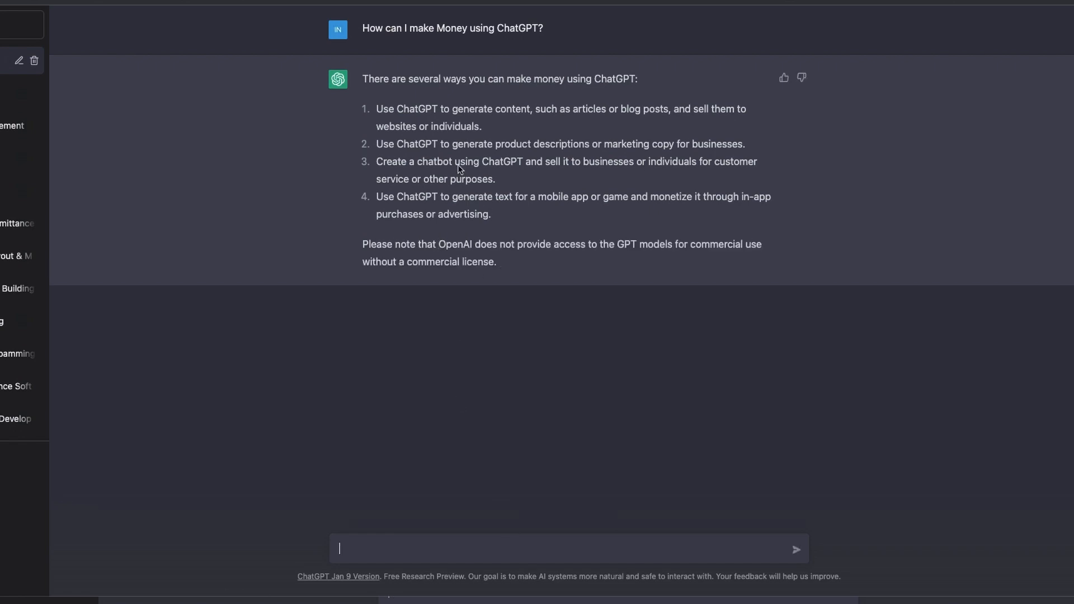
Request a 7-day energy-boosting weight-loss diet plan, noting no meat on day 2.
left_click_drag(376, 110, 530, 109)
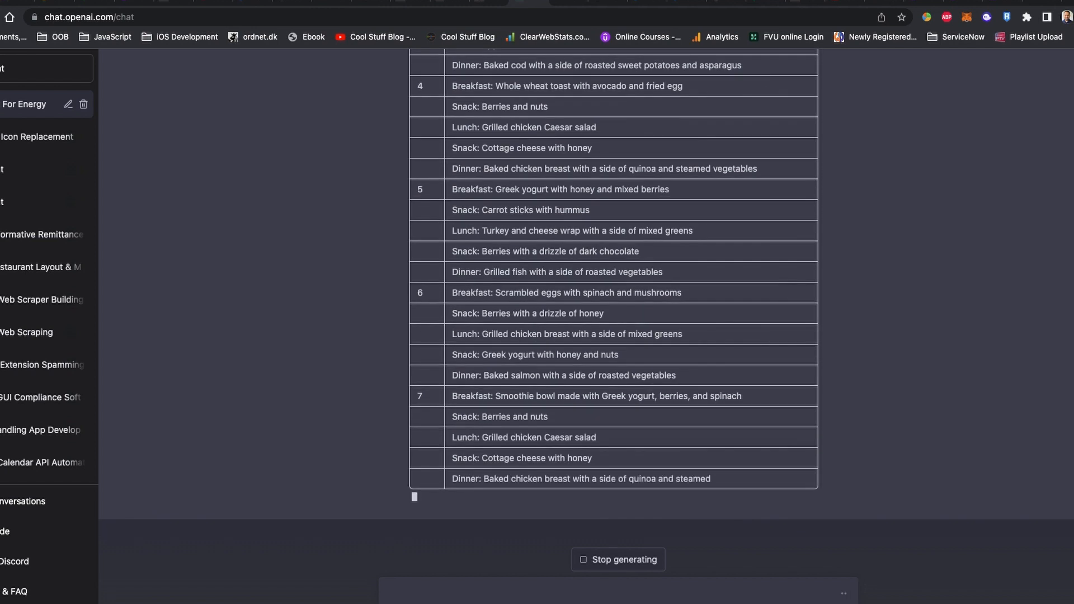
scroll("down", 3)
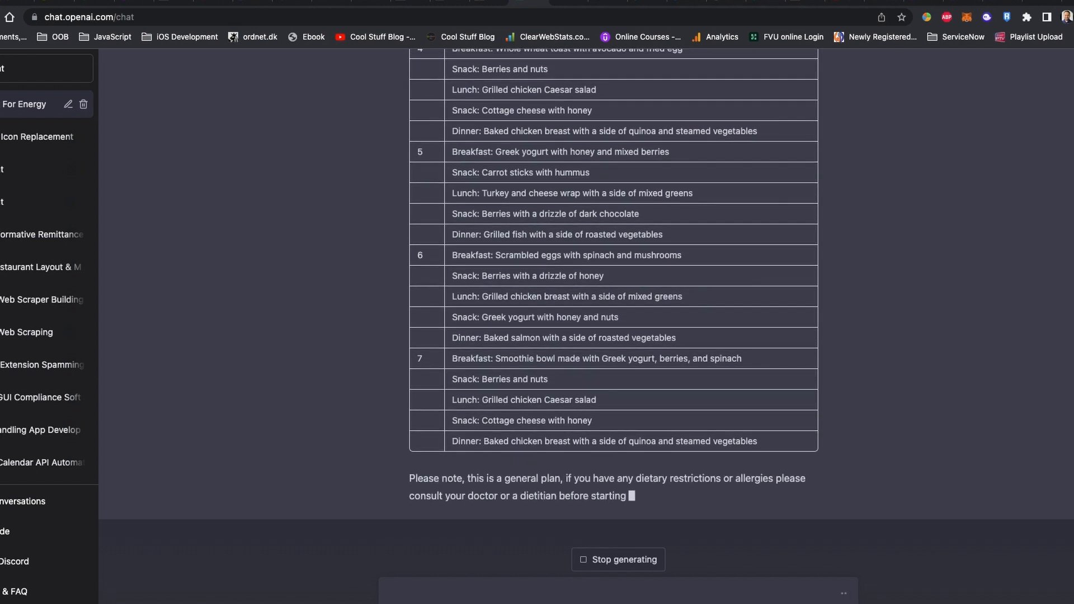
type("I don't like to have meat on 2nd")
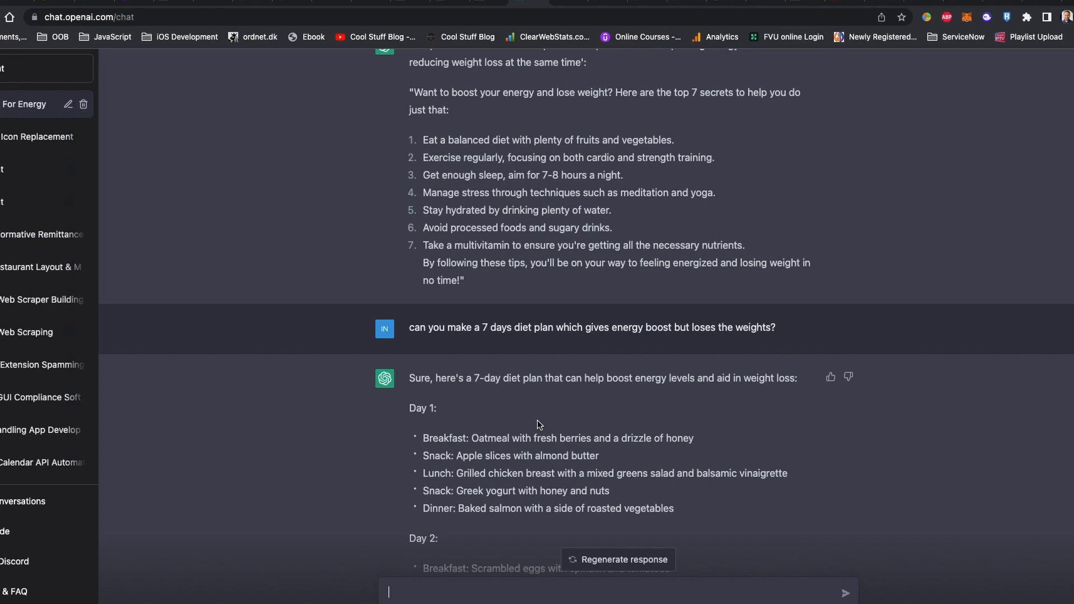
Review the calorie-counted plan and draft a request for quantities and a 1–2 minute video.
scroll("down", 3)
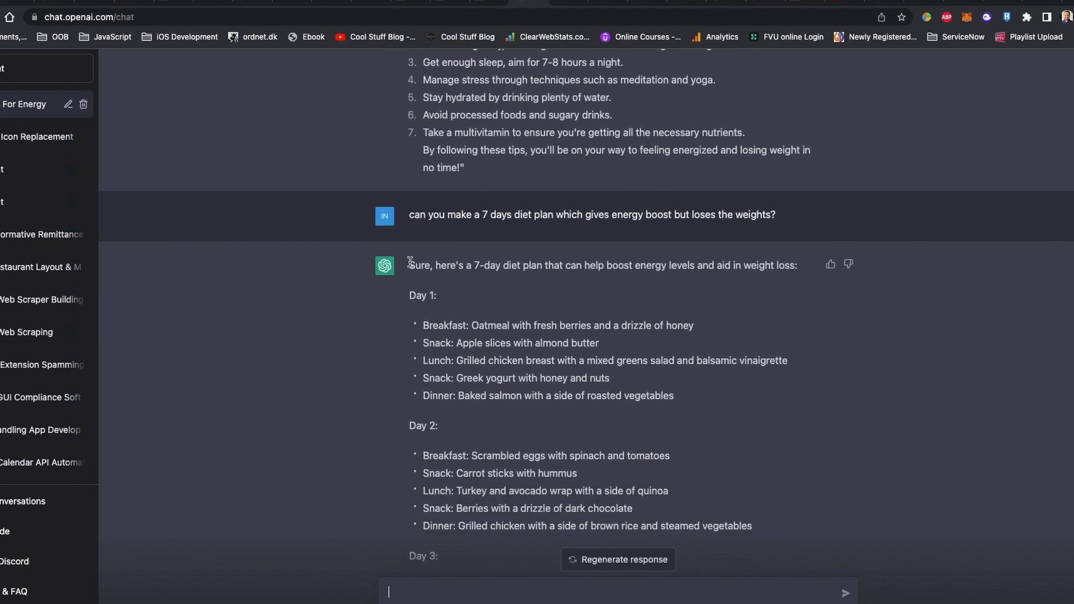
scroll("down", 3)
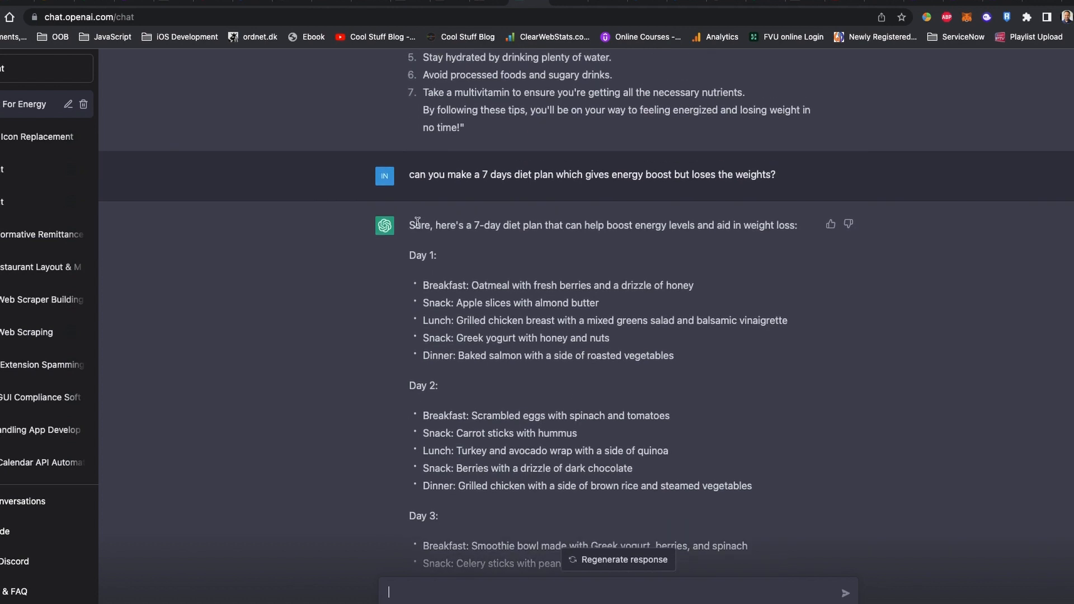
scroll("down", 3)
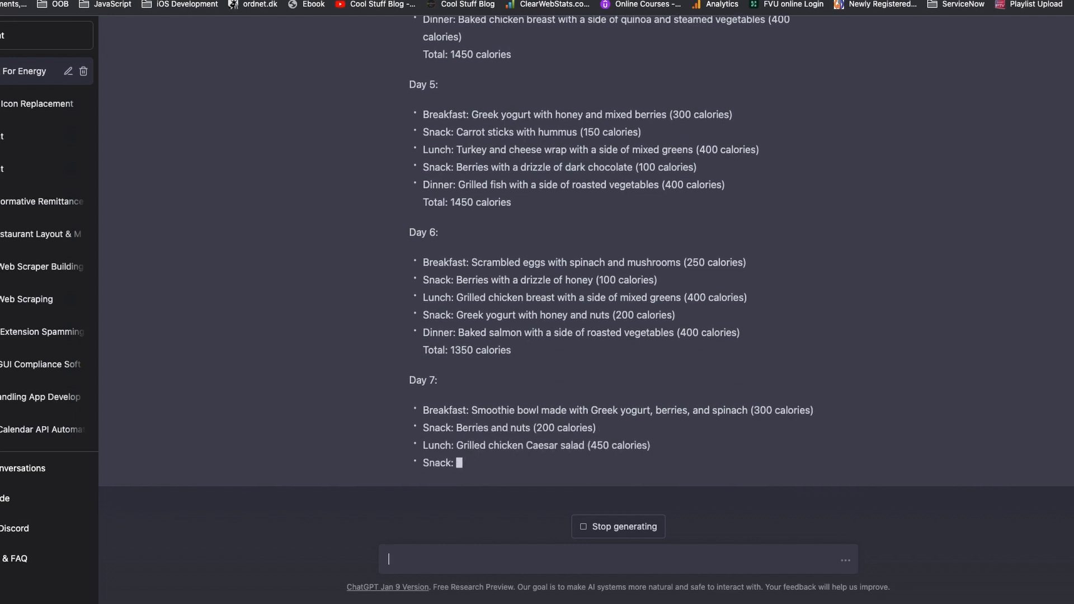
type("include all the quantities the video script")
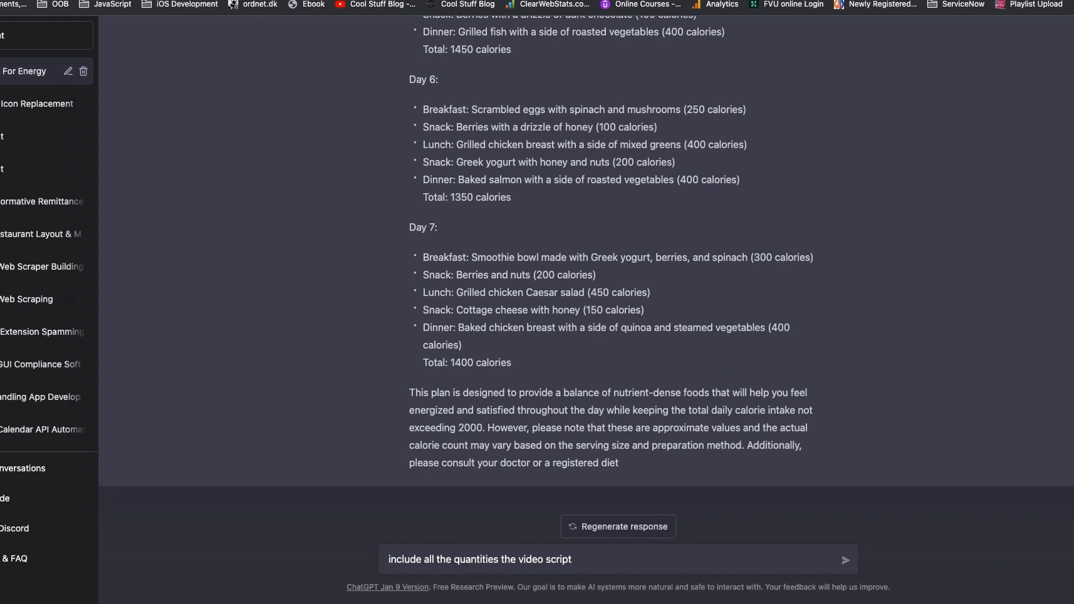
type("and make a 1 -2 minutes videos")
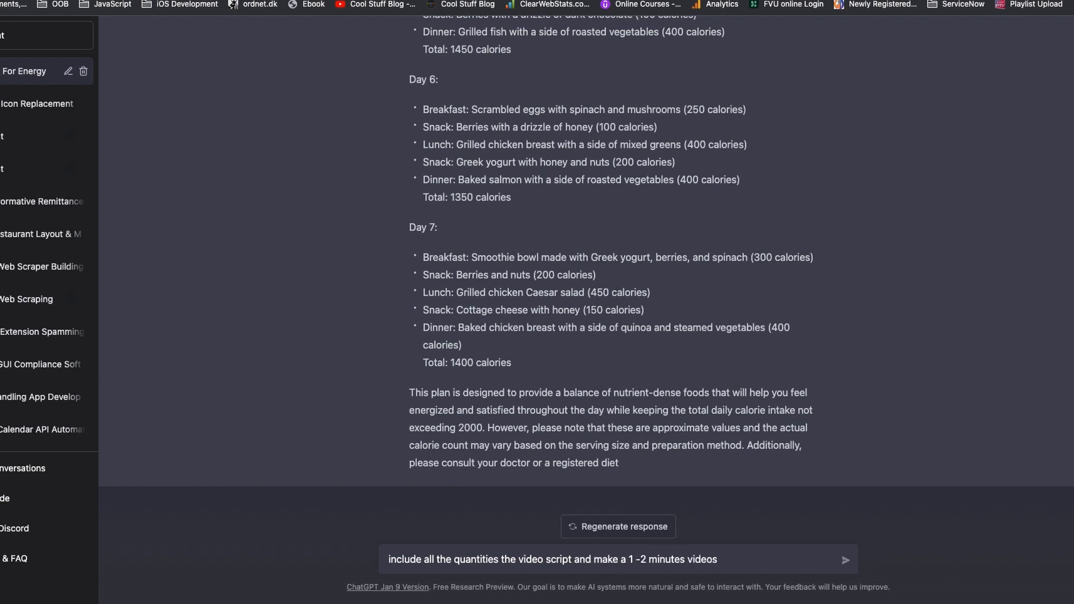
Send the quantities-and-script request and scroll through the day-by-day video script.
left_click(845, 560)
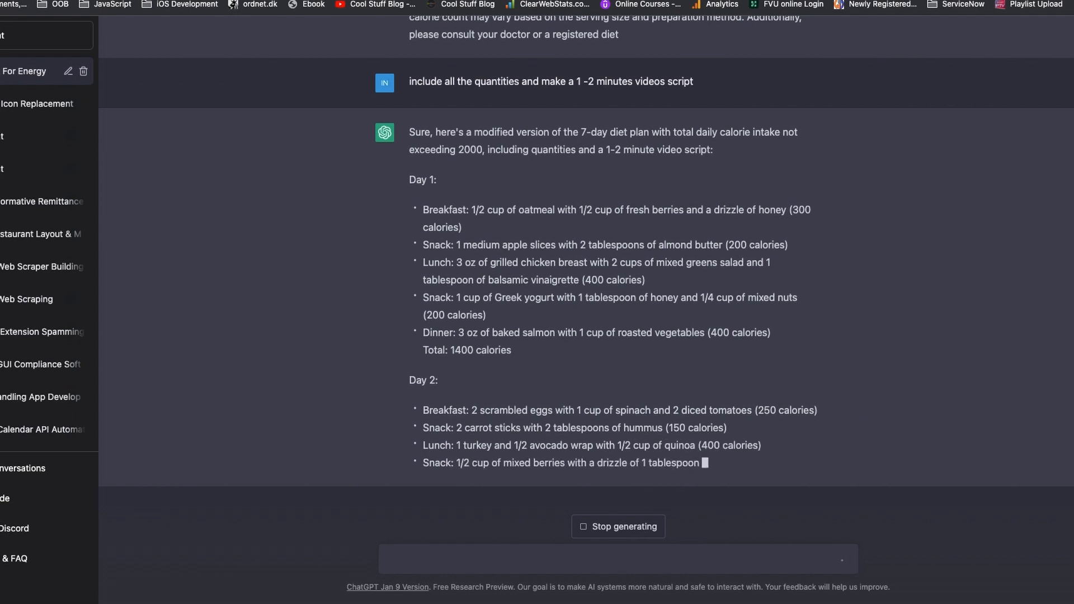
scroll("down", 3)
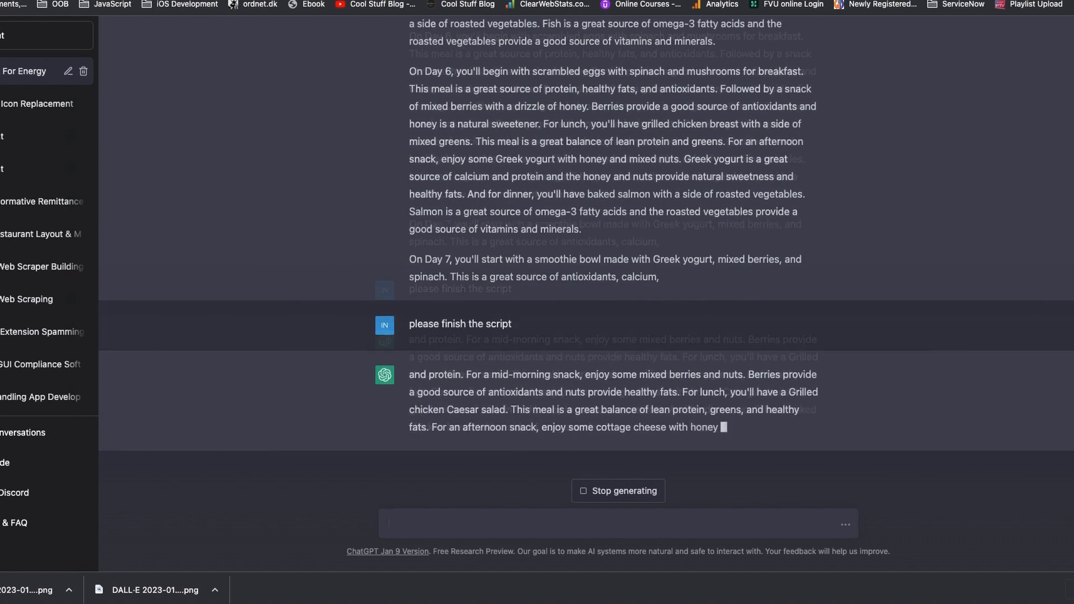
scroll("down", 3)
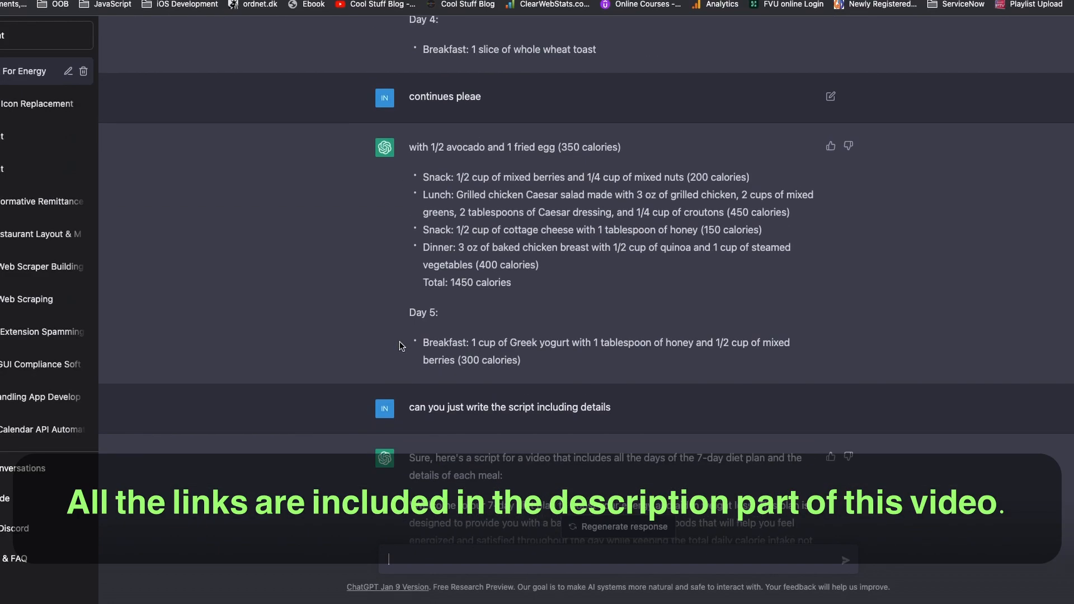
scroll("down", 3)
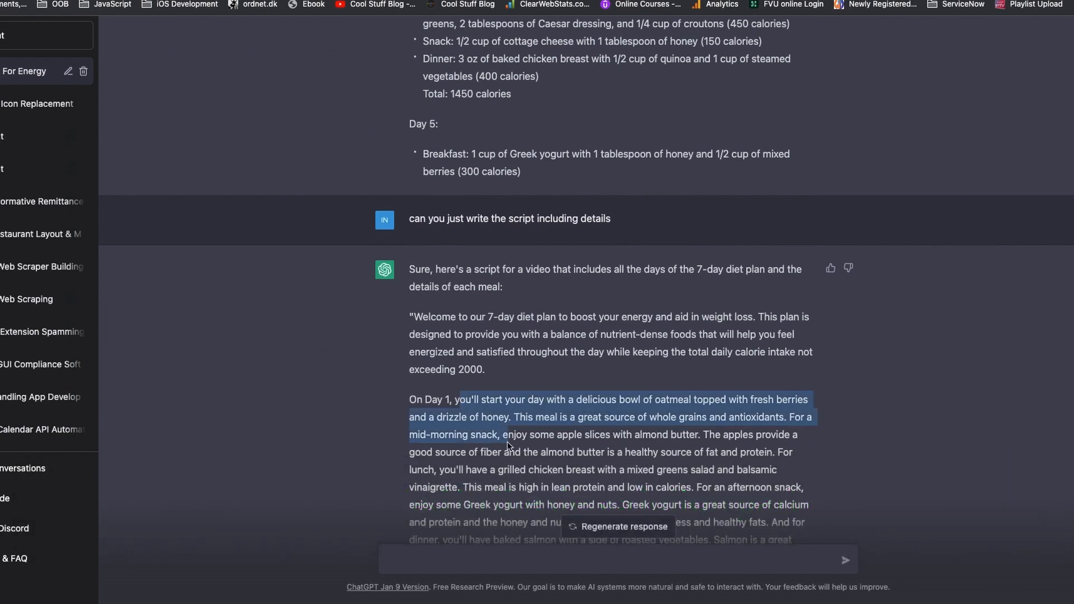
Generate oatmeal-and-apple bowl images from the Day 1 meal text, then create variations.
scroll("down", 3)
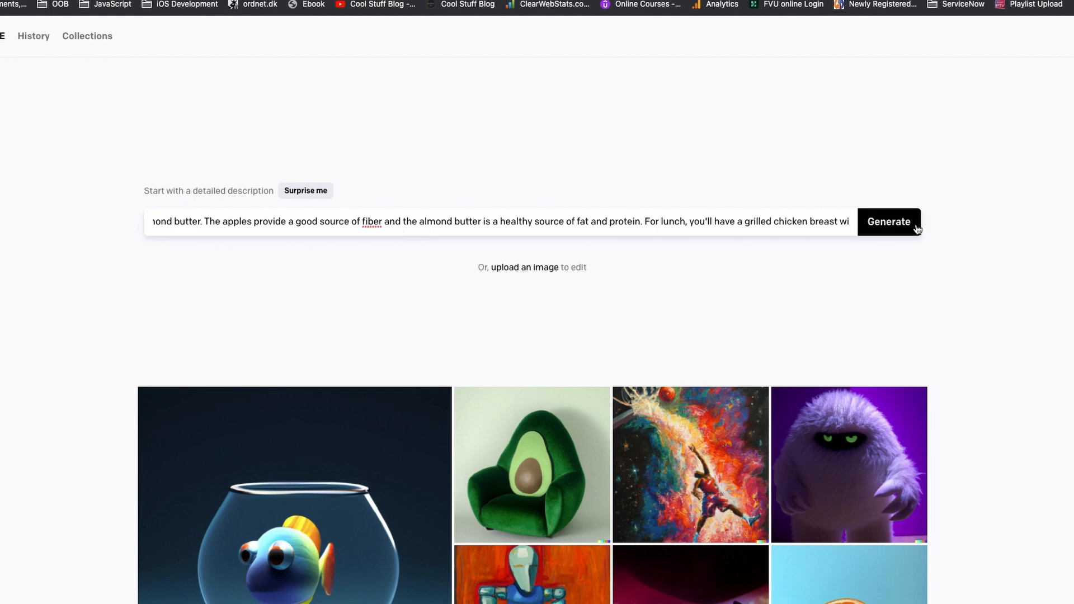
left_click(888, 222)
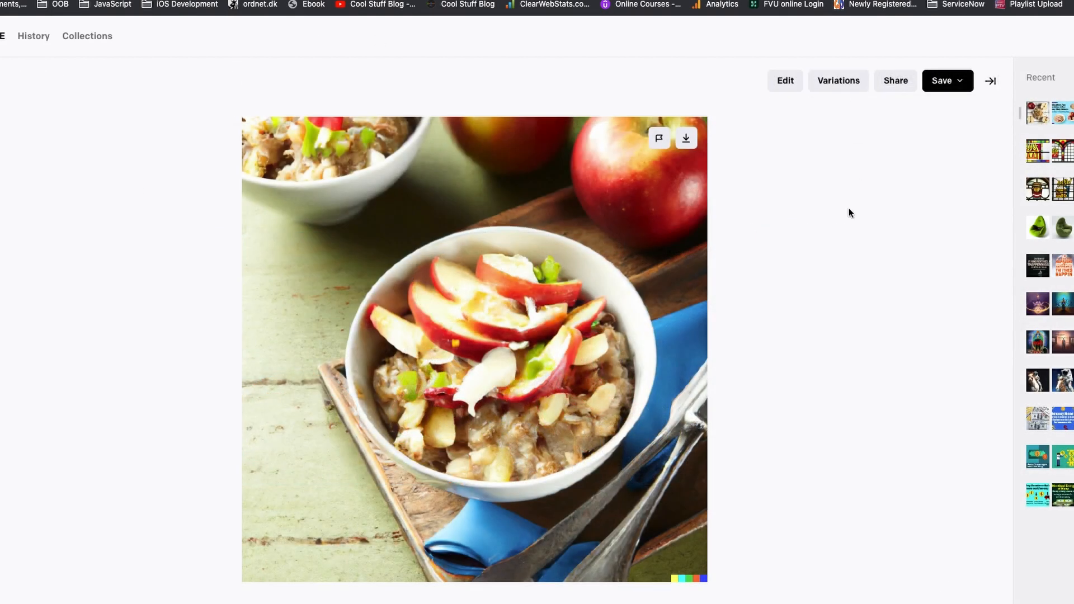
left_click(837, 80)
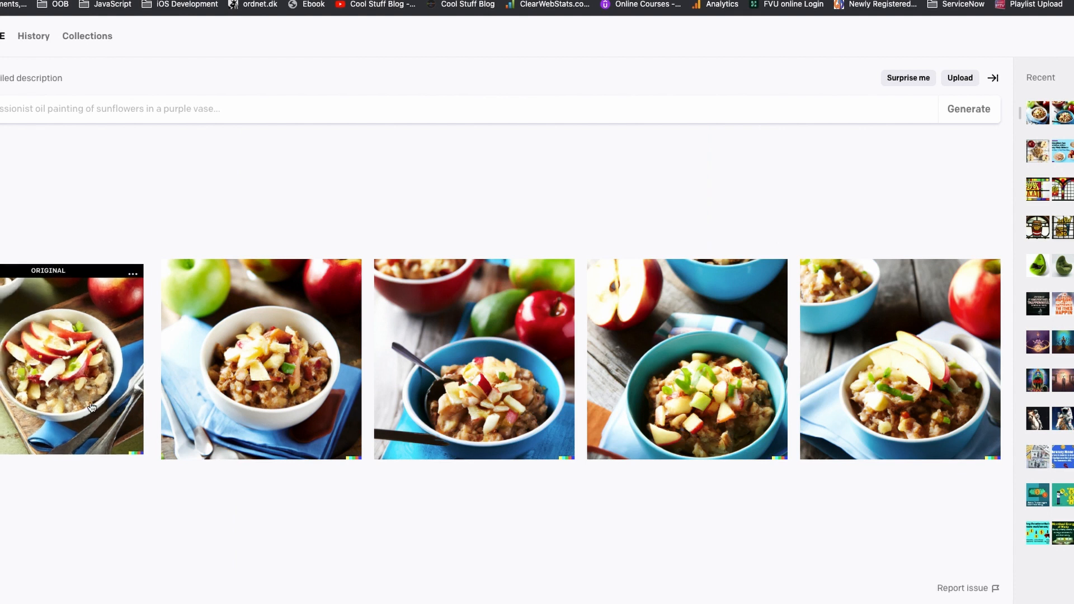
left_click(992, 274)
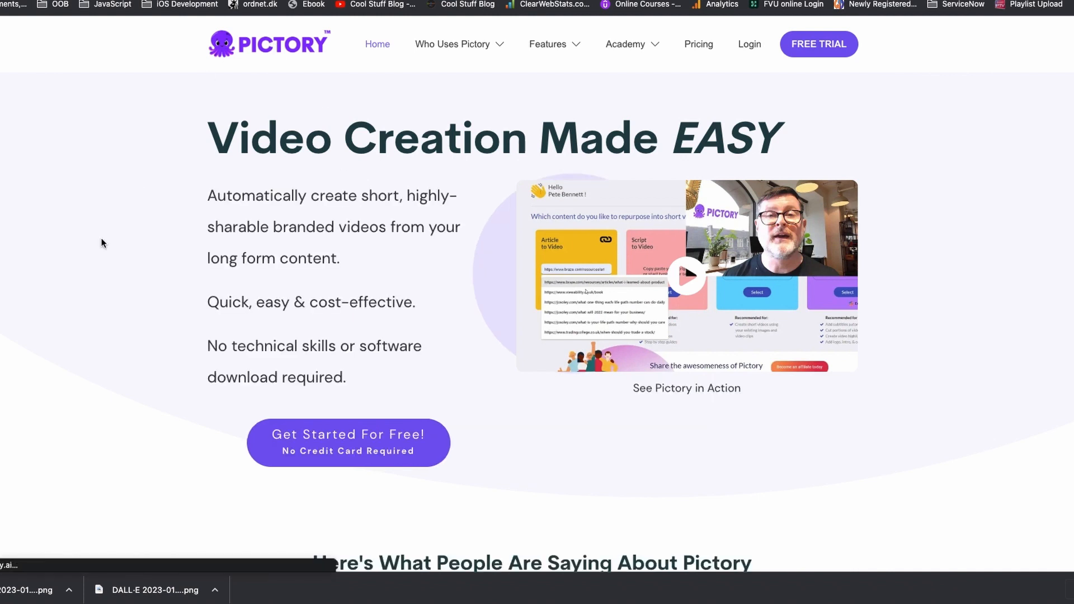
Review Pictory pricing: free trial limits, features in all plans, and stock media access.
scroll("down", 3)
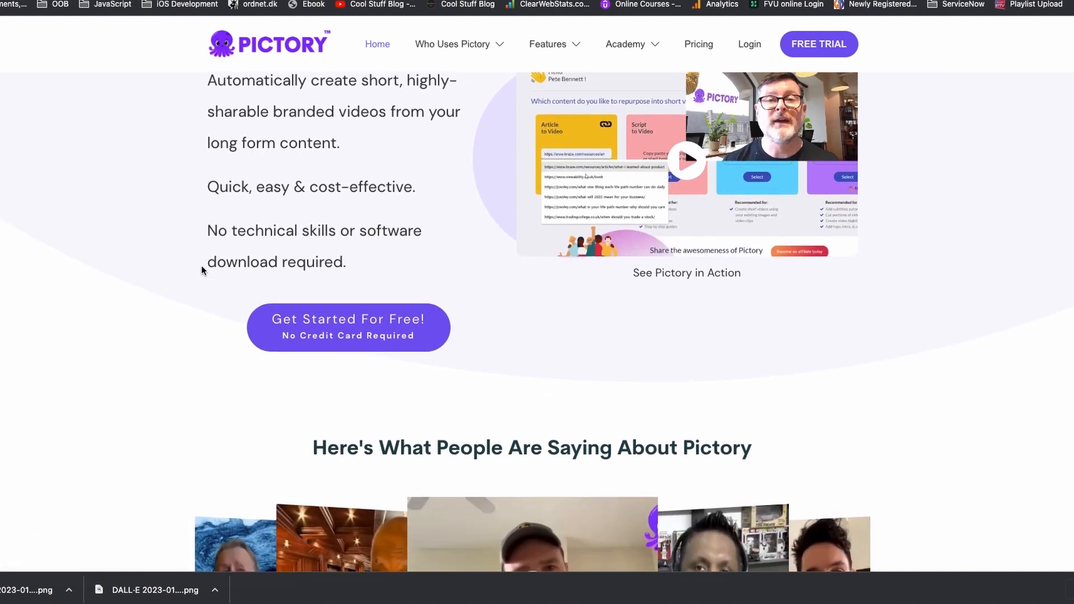
scroll("up", 3)
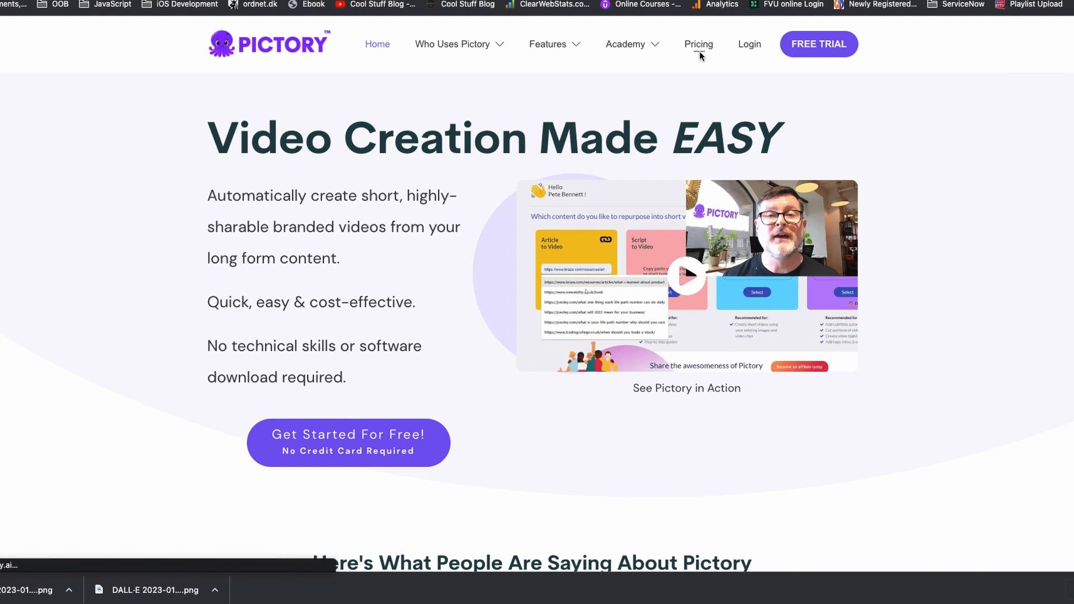
left_click(698, 43)
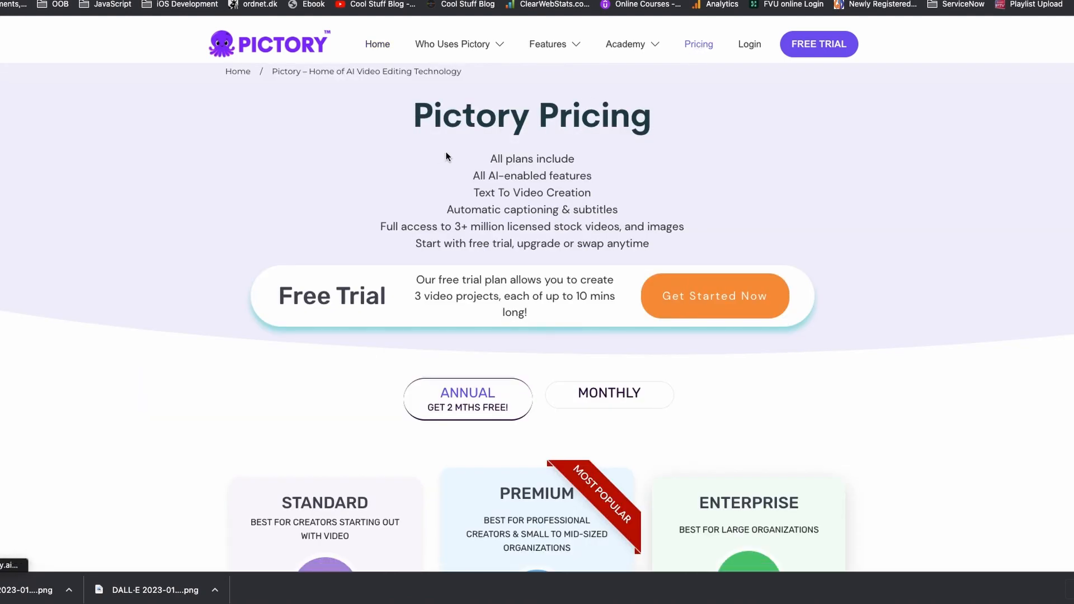
left_click_drag(416, 279, 604, 280)
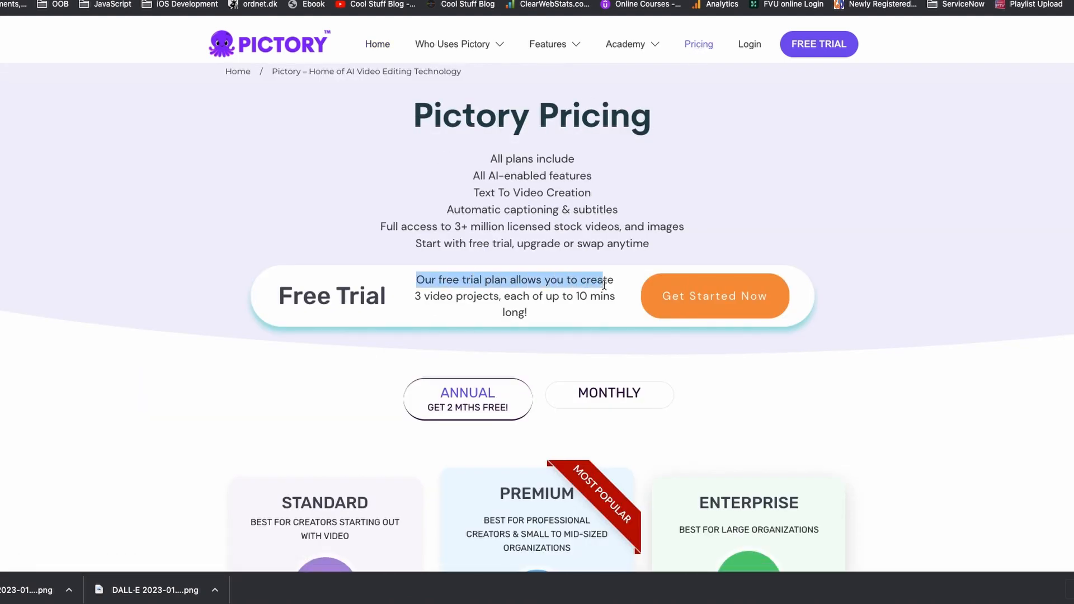
left_click_drag(603, 280, 524, 314)
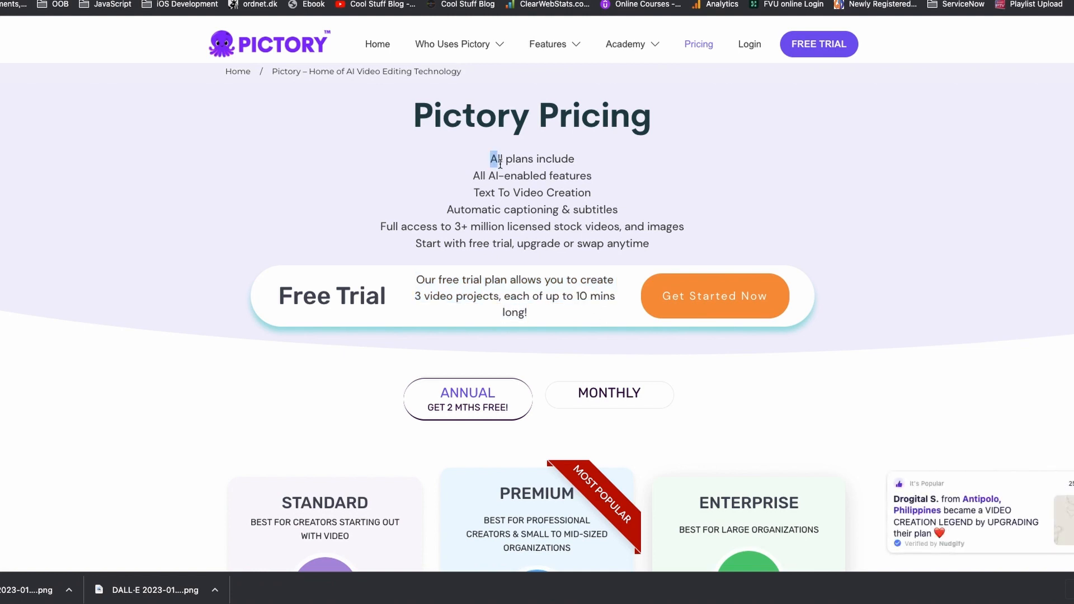
left_click_drag(492, 159, 525, 226)
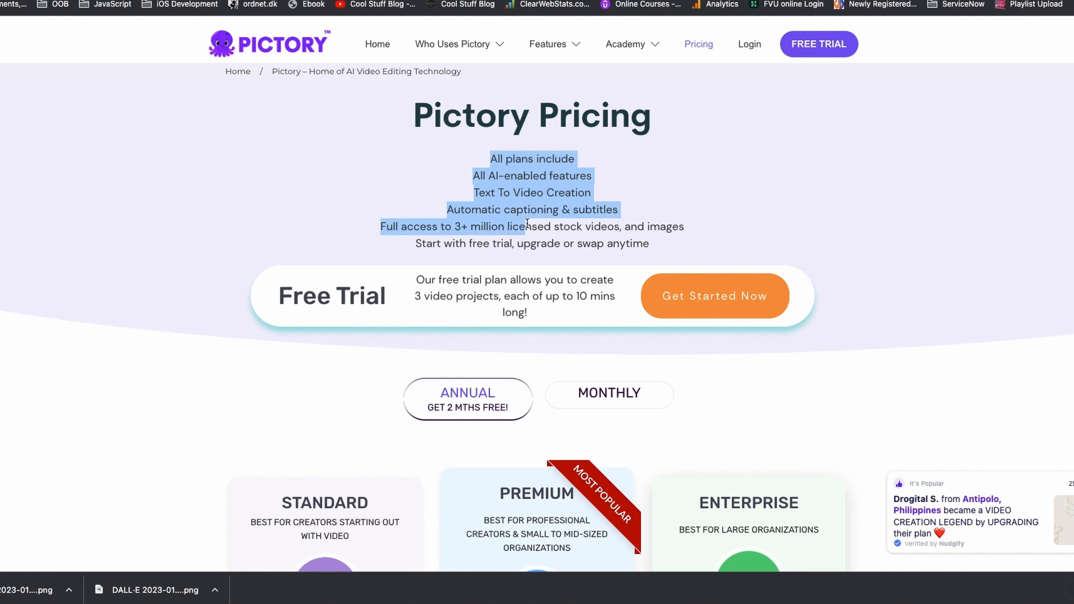
left_click_drag(527, 223, 548, 243)
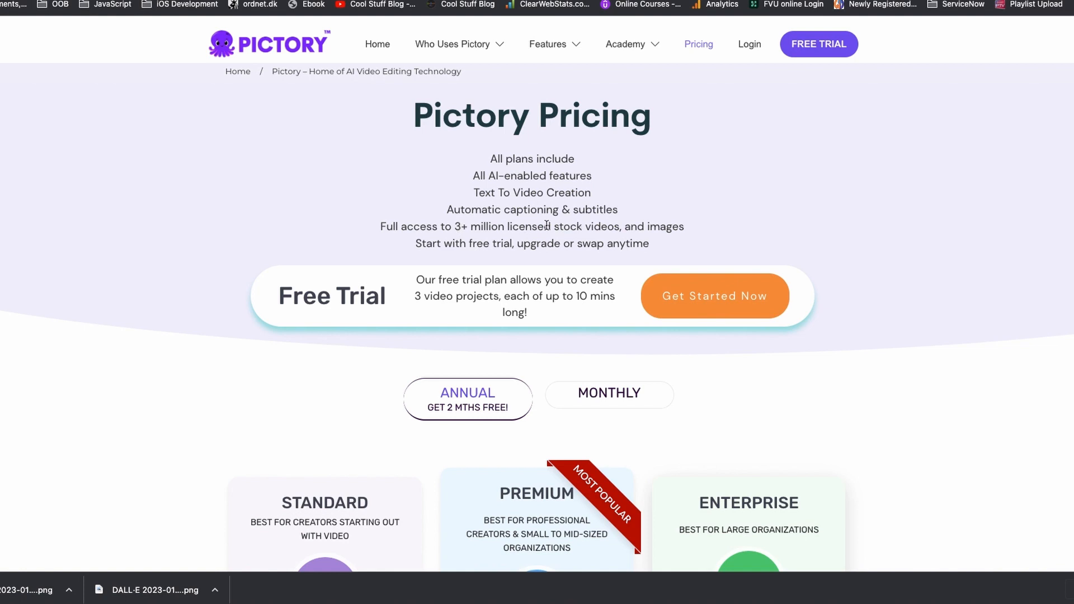
left_click_drag(543, 226, 683, 226)
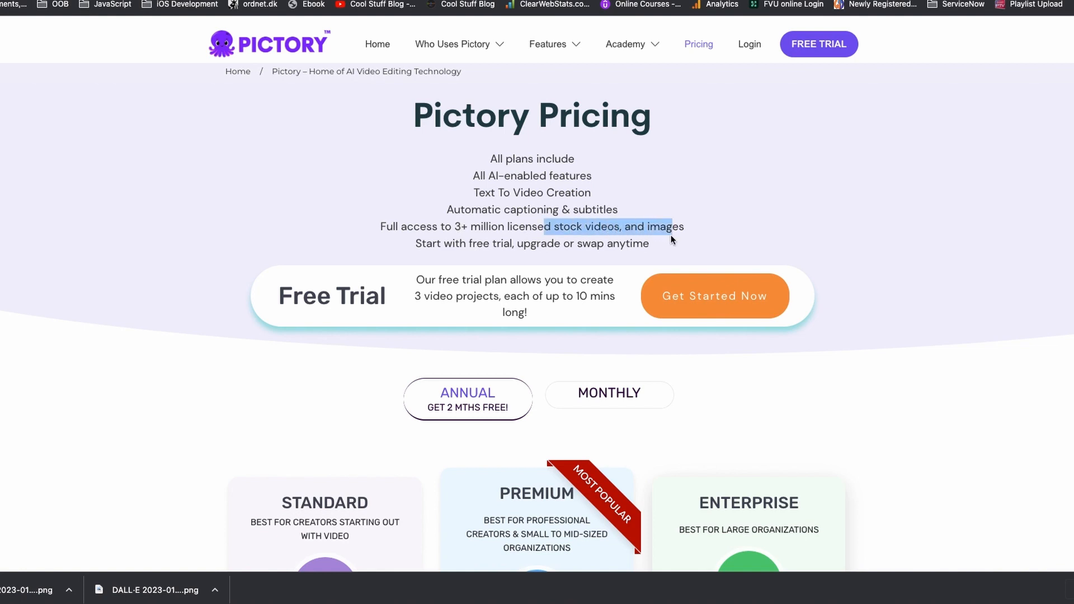
Dismiss the chat popup and start signing up for the free trial.
scroll("down", 3)
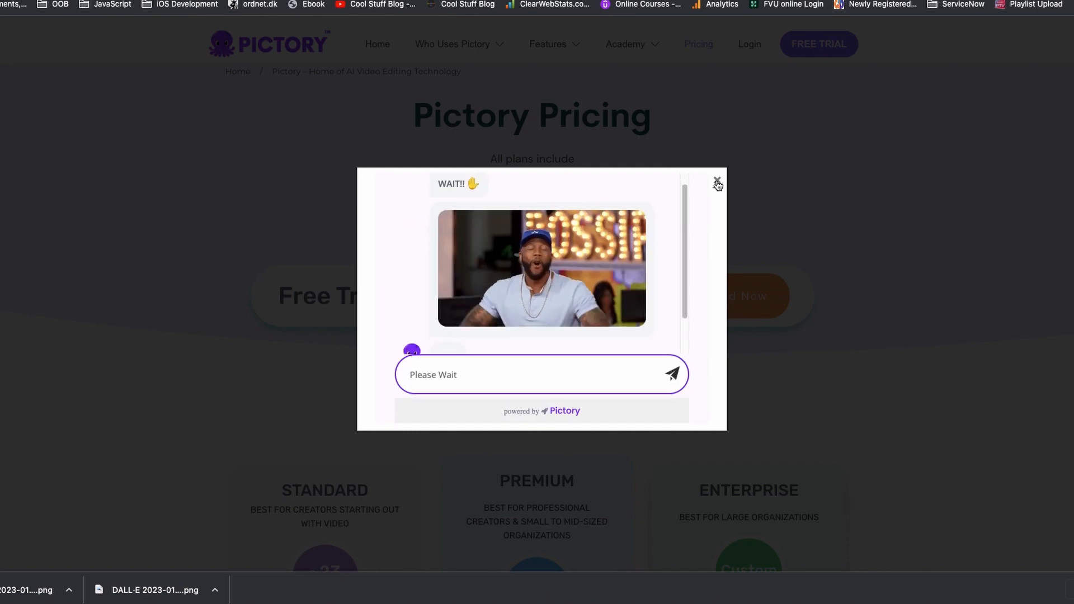
left_click(717, 184)
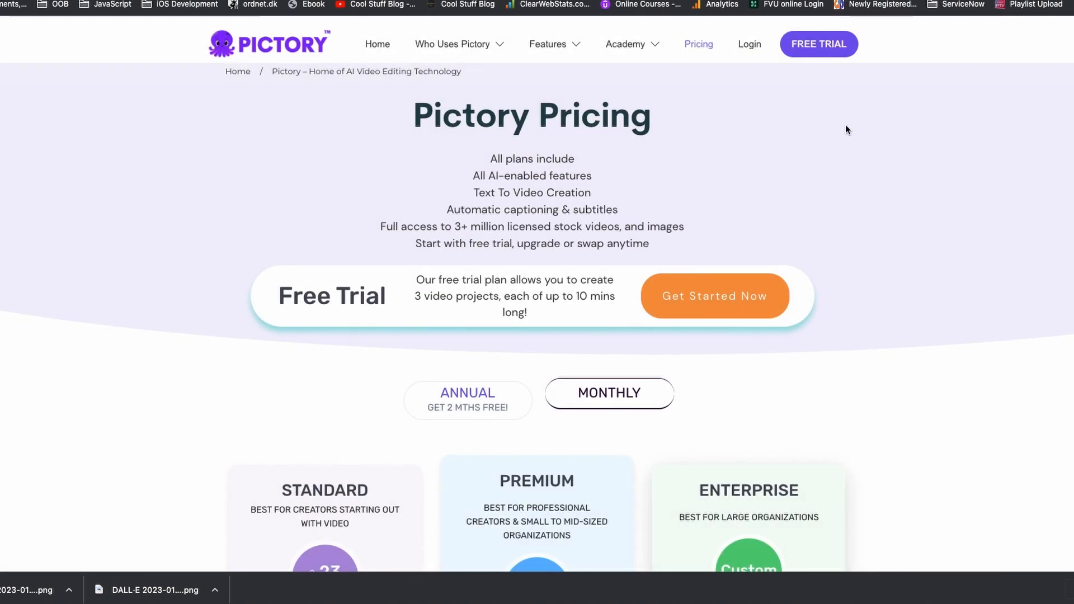
left_click(713, 296)
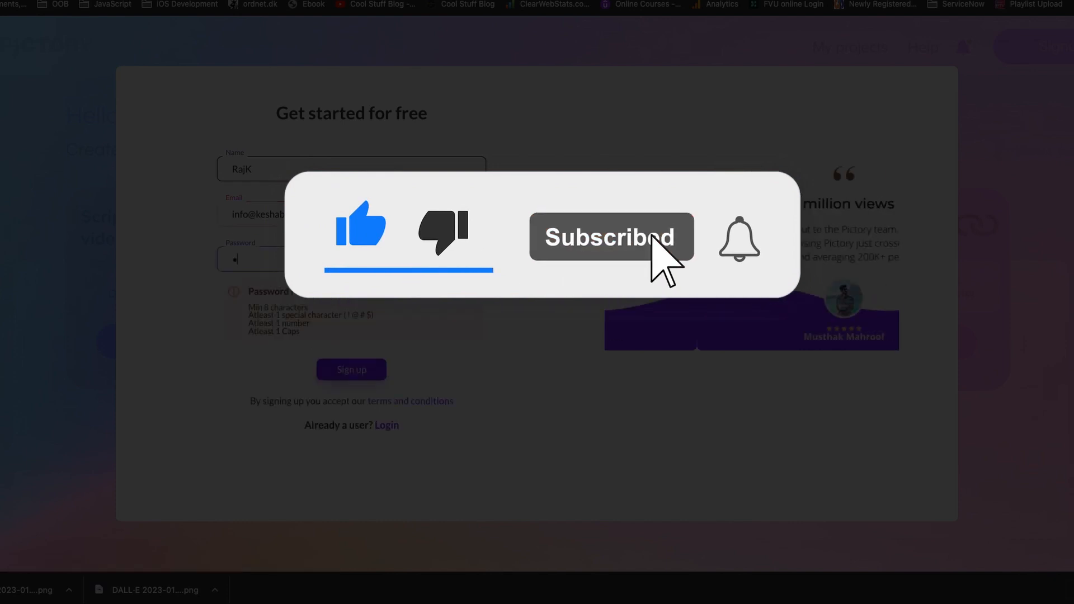
Sign up, dismiss the welcome message, and send the pasted diet script to template selection.
left_click(351, 369)
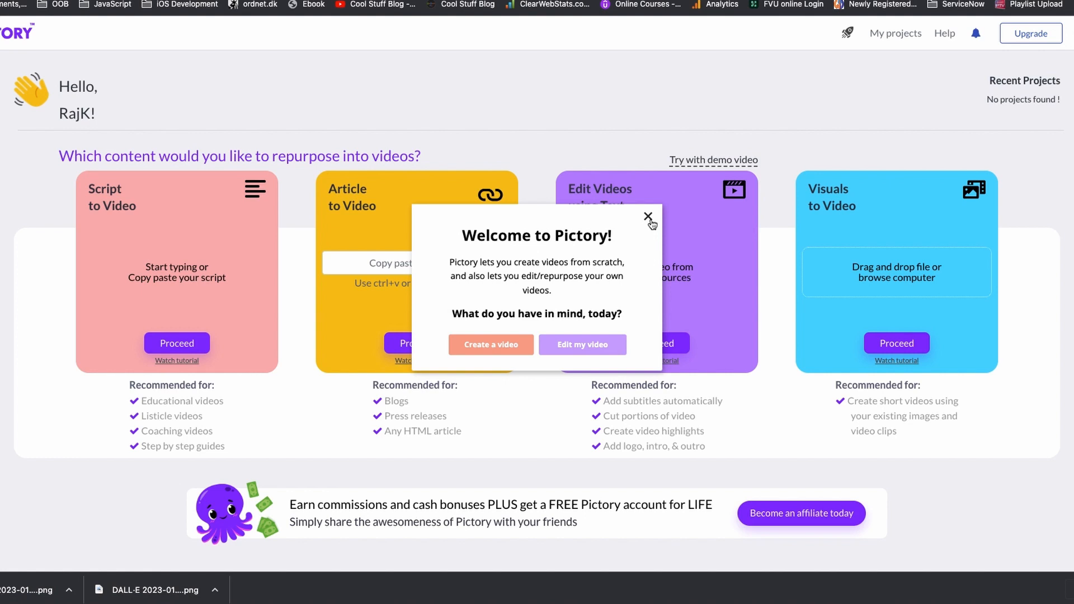
left_click(649, 216)
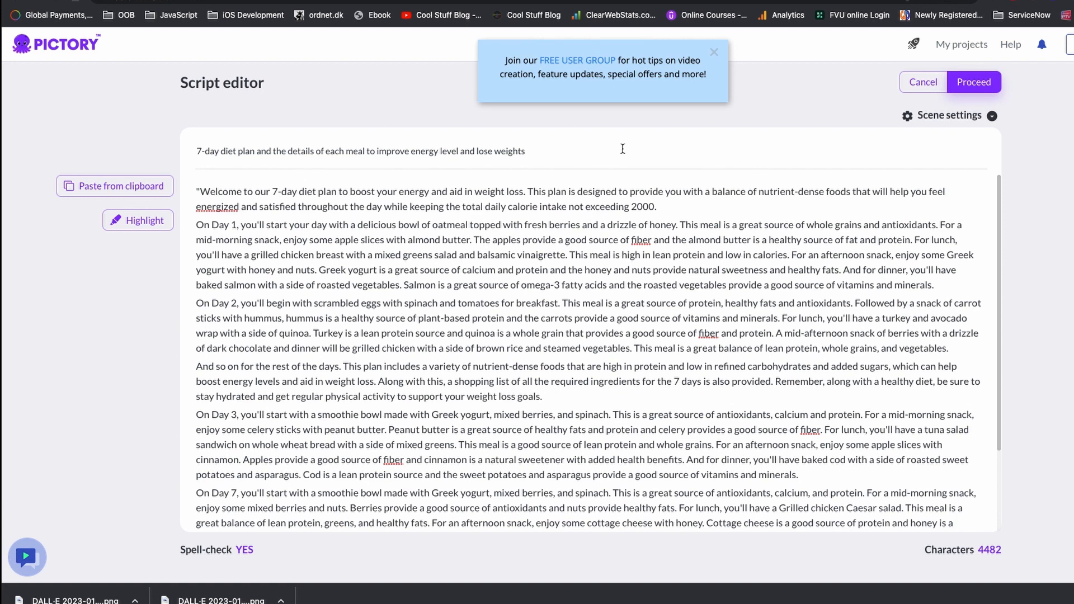
left_click(973, 82)
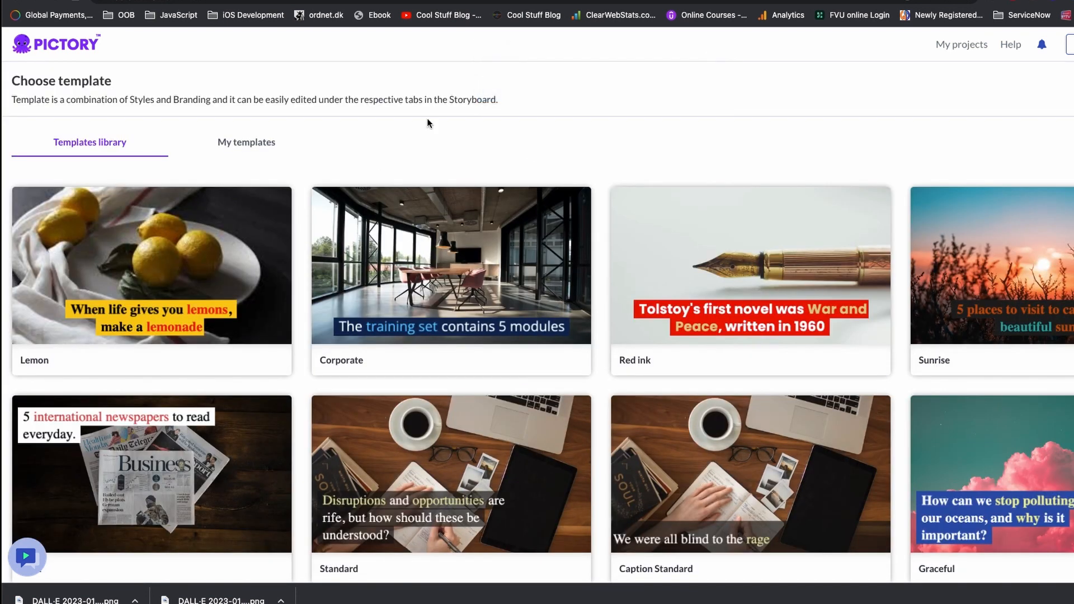
mouse_move(391, 204)
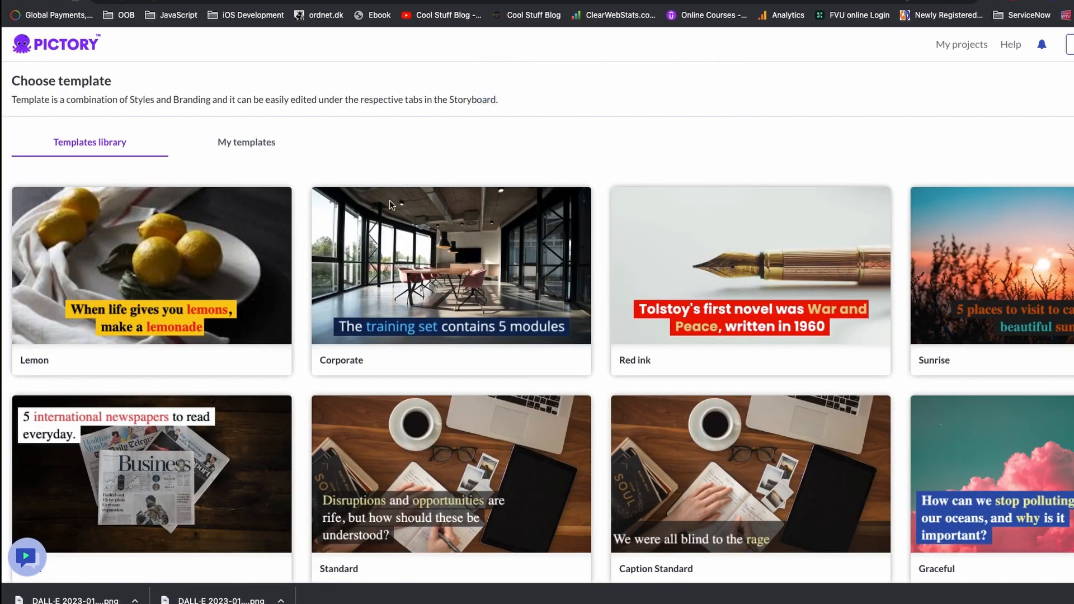
mouse_move(438, 274)
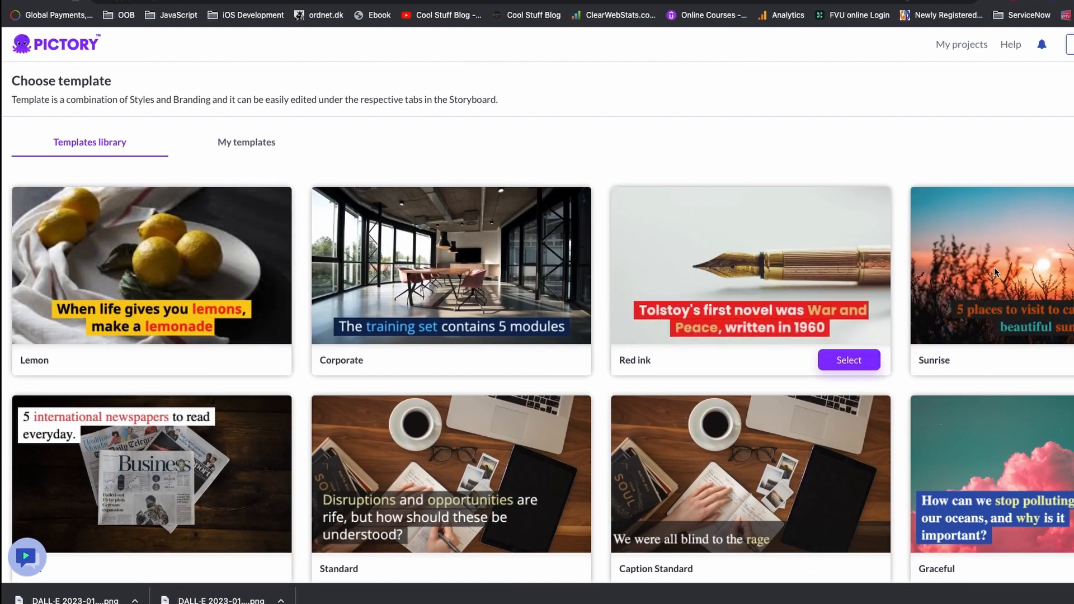
mouse_move(137, 274)
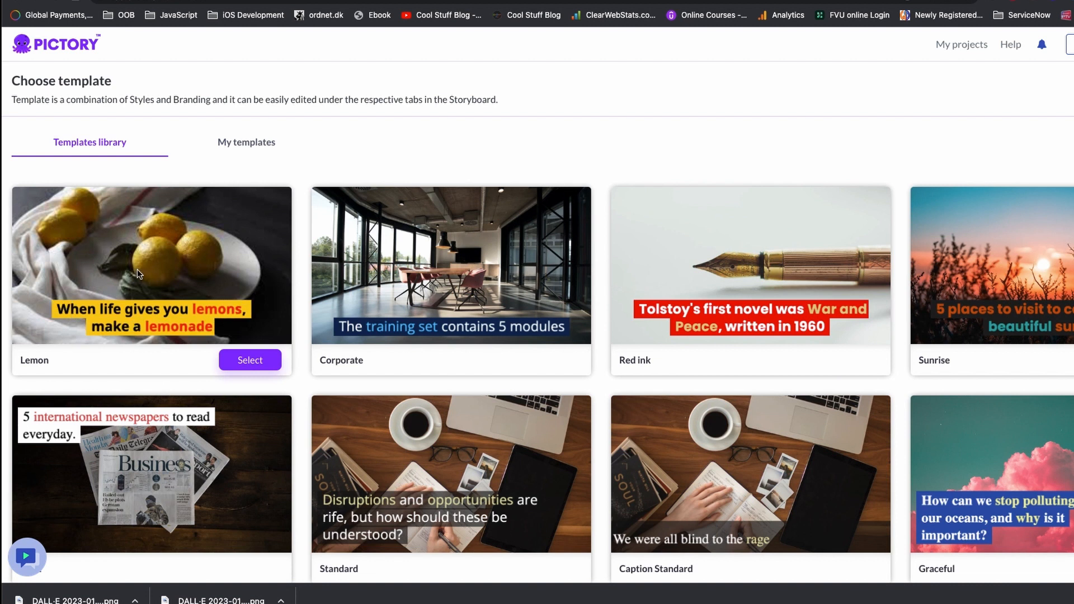
Select the Lemon template with a 16:9 widescreen aspect ratio.
left_click(250, 360)
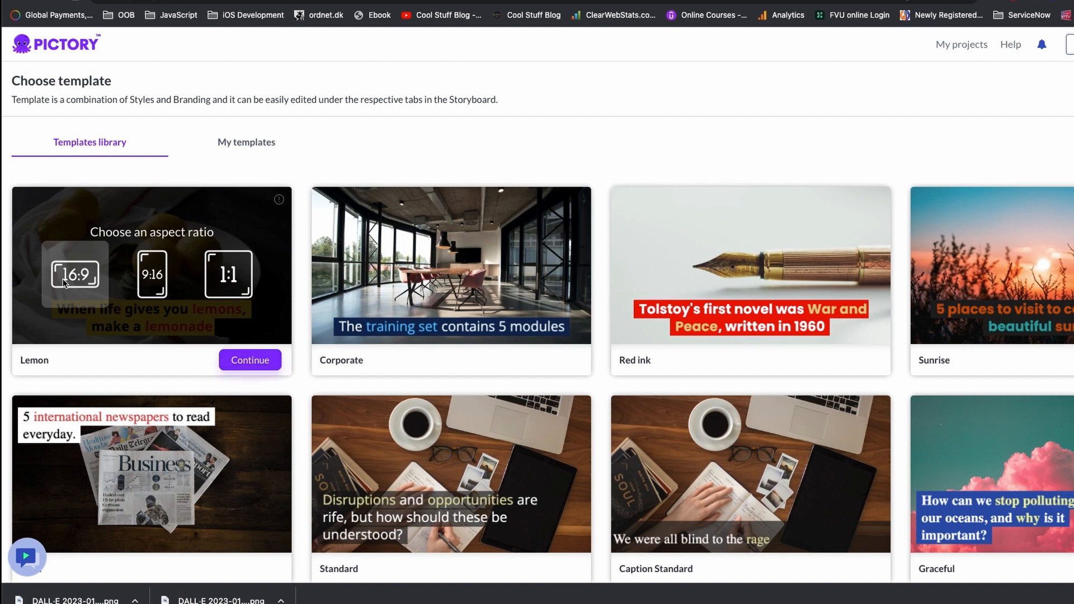
left_click(250, 360)
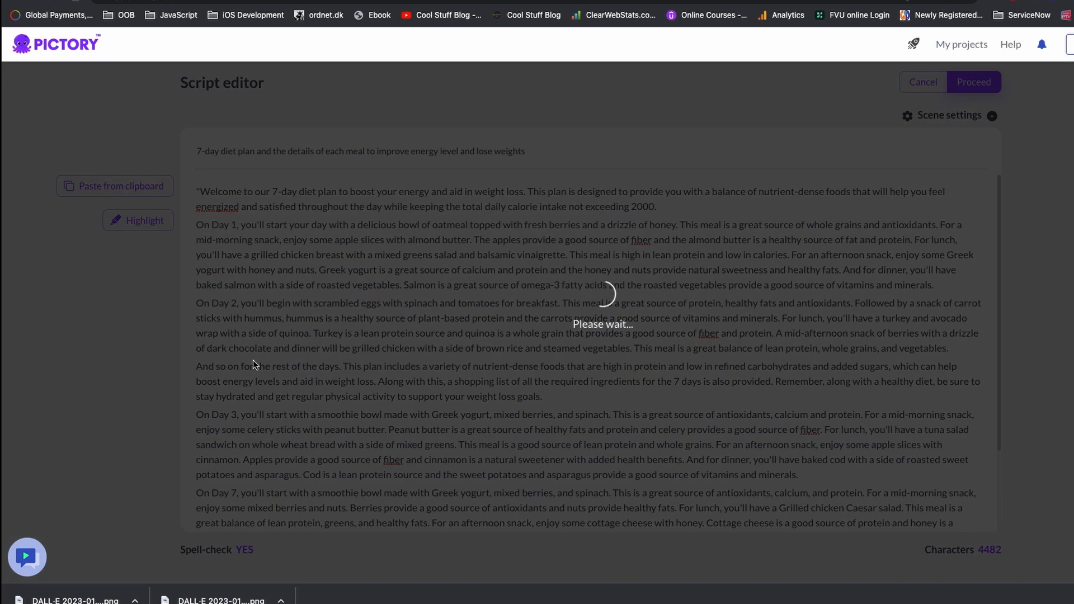
Continue to the generated storyboard and acknowledge the watermarks notice.
left_click(973, 81)
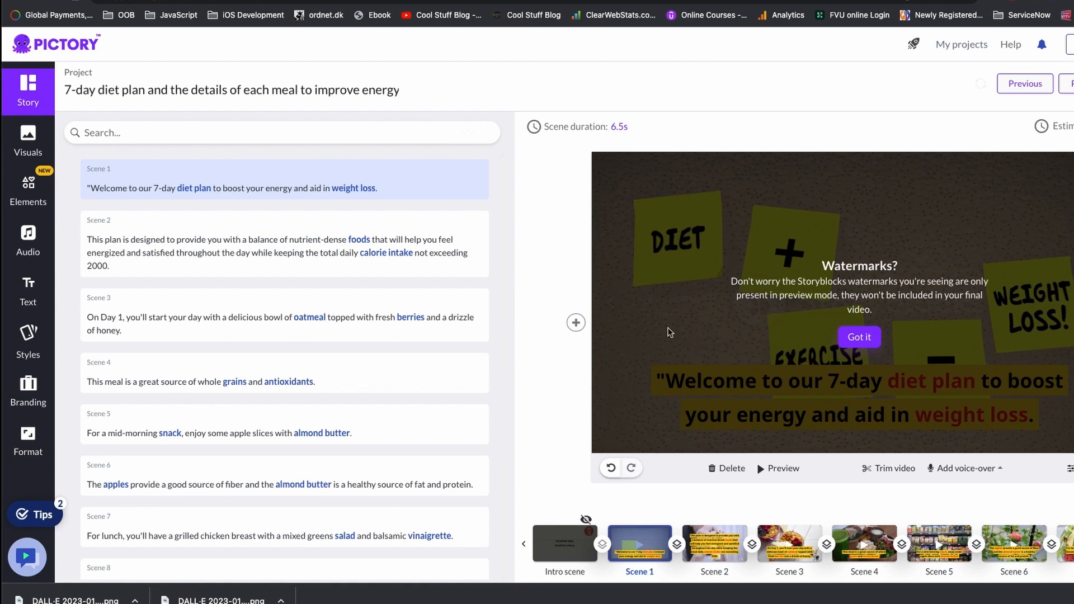
mouse_move(872, 295)
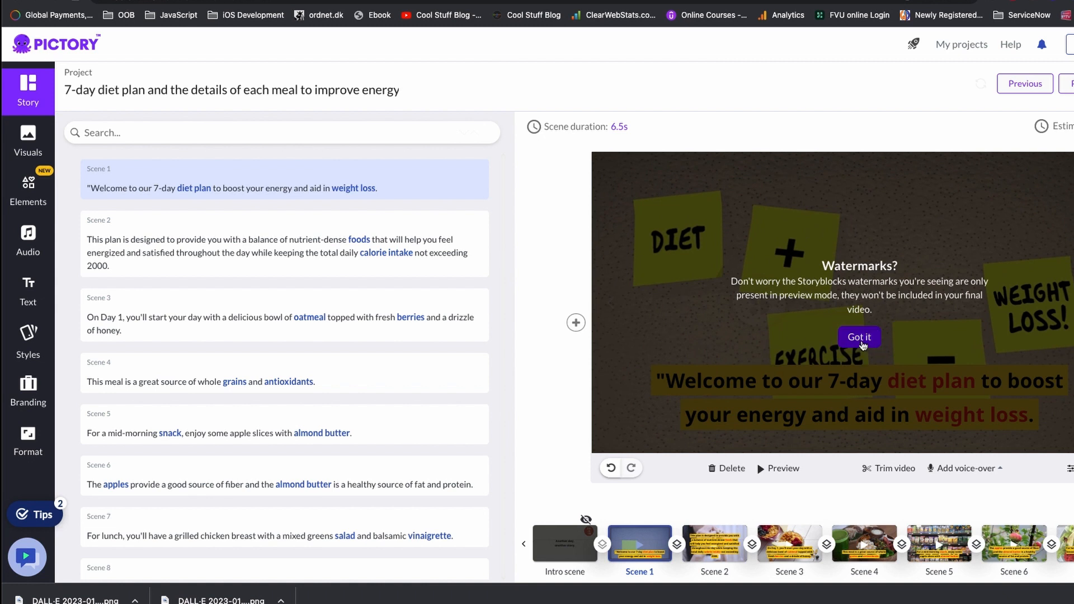
left_click(858, 336)
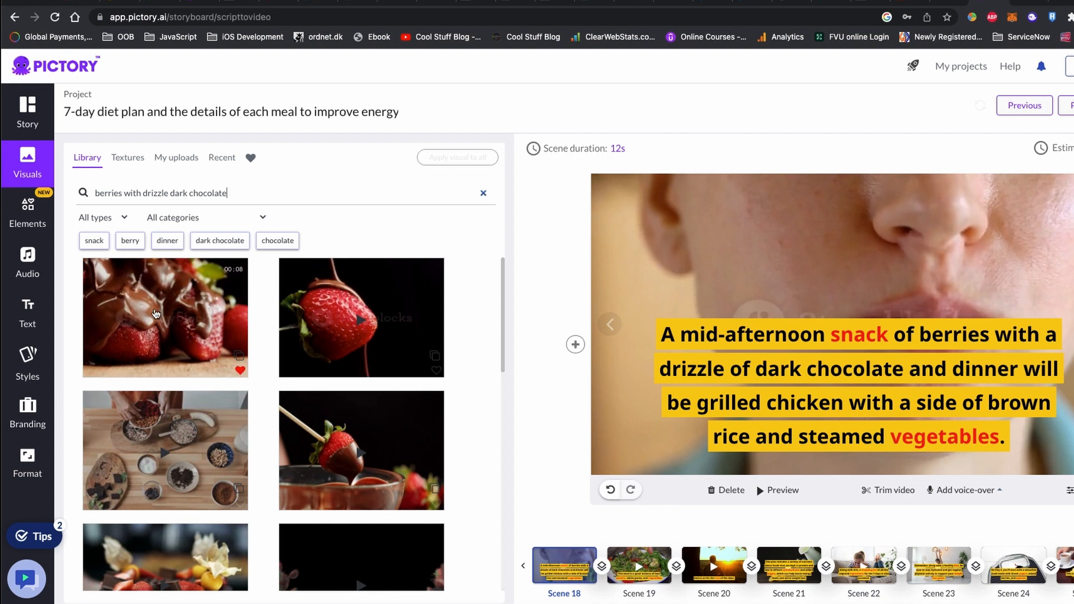
Apply the chocolate-dipped strawberry clip to scene 18, then browse My uploads and audio.
scroll("down", 3)
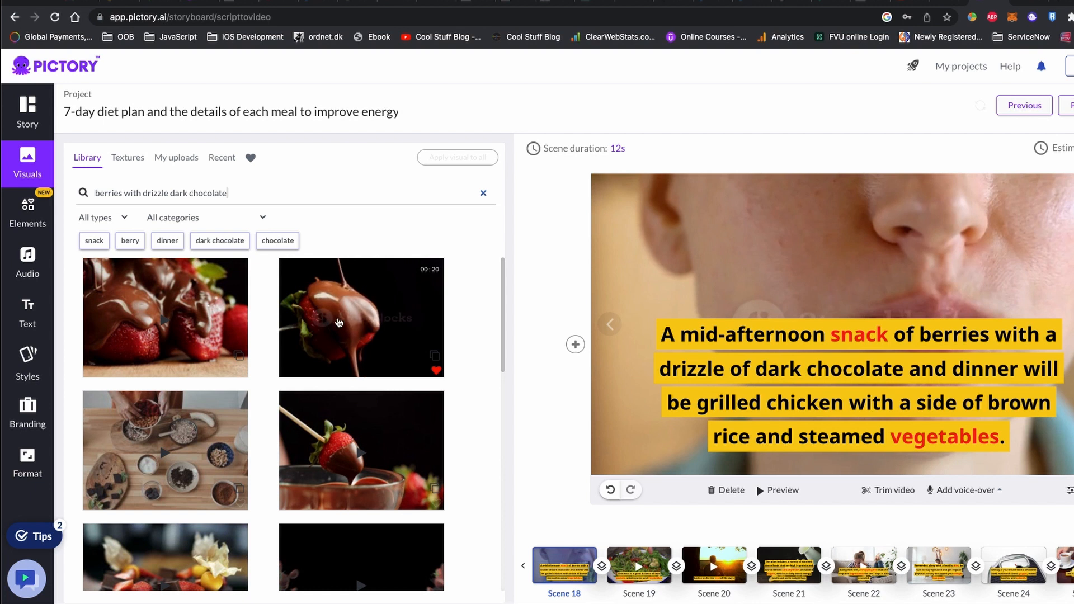
left_click(361, 317)
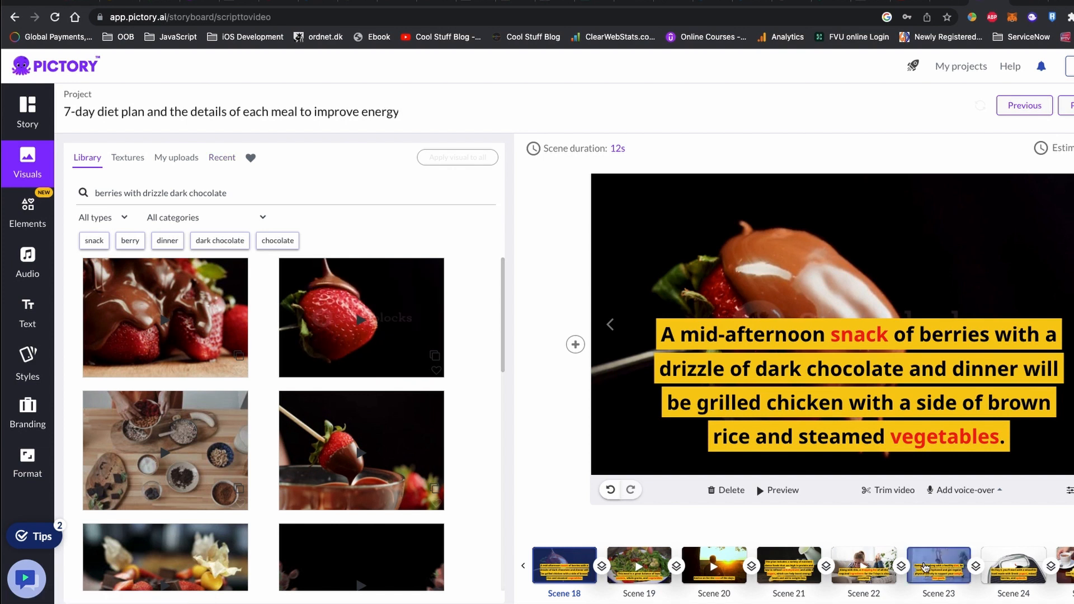
left_click(176, 157)
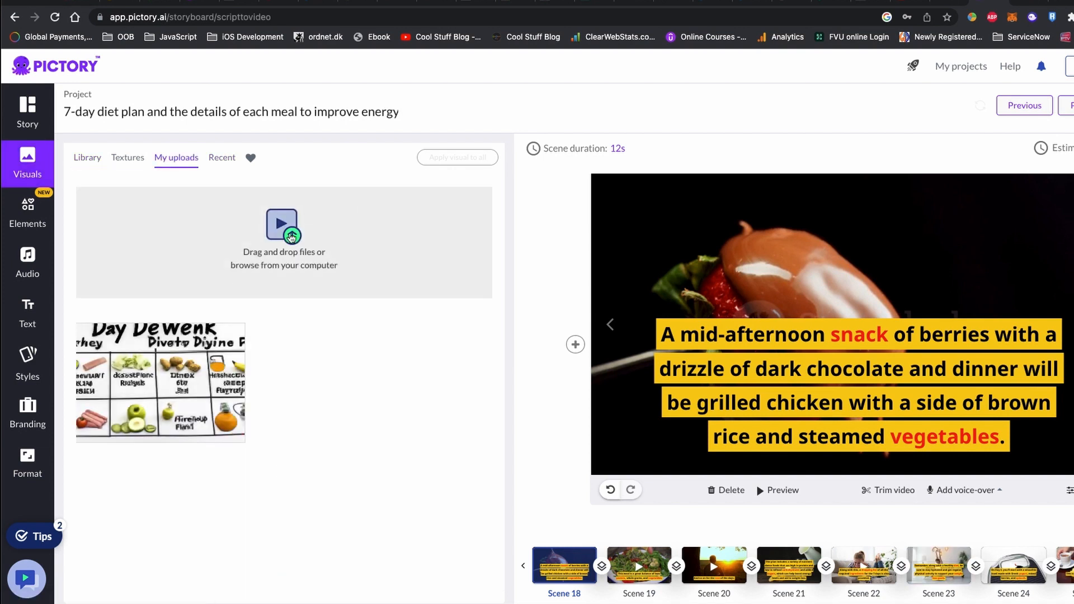
left_click(26, 264)
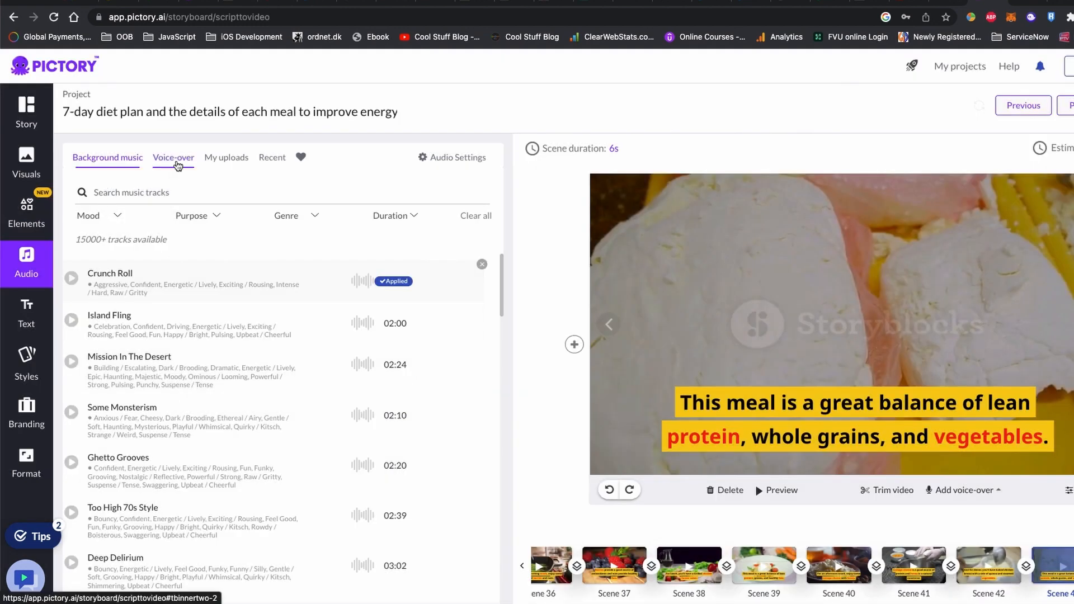
Apply a UK English female voice-over and lower background music volume to 2%.
left_click(173, 157)
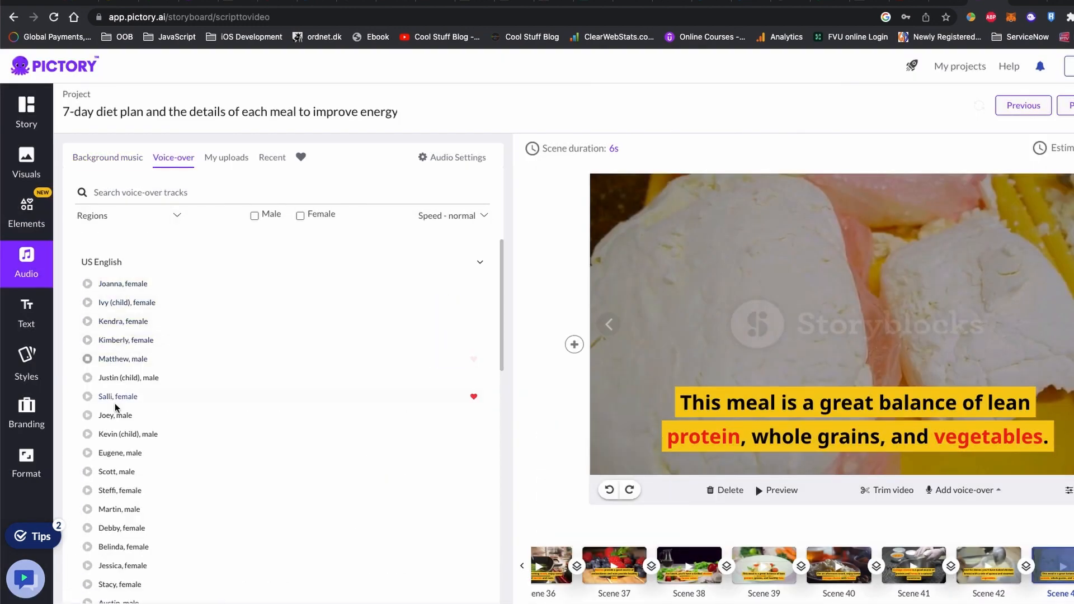
scroll("down", 3)
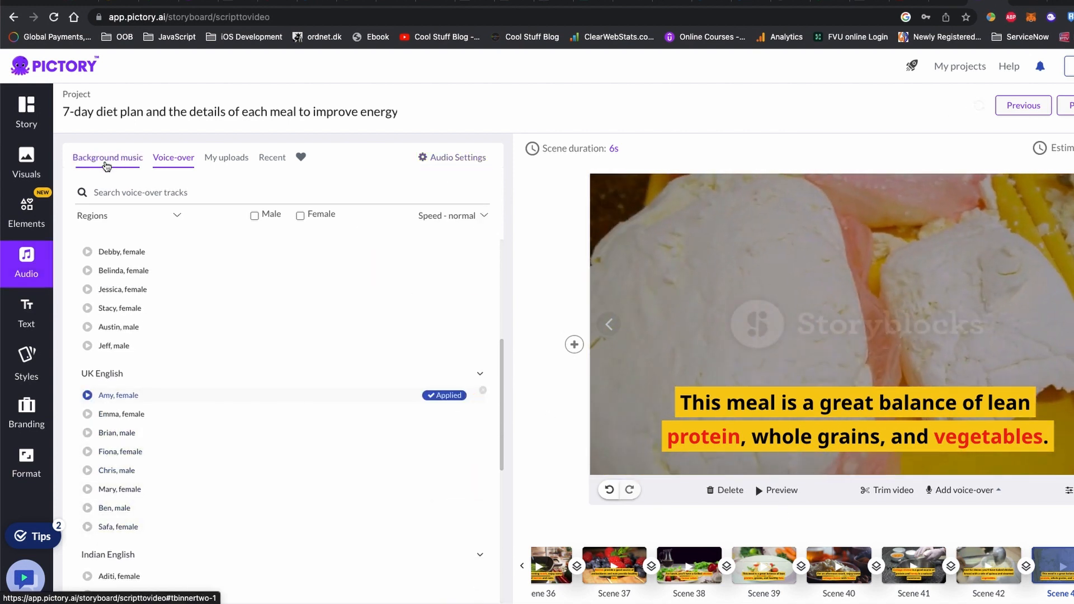
left_click(107, 157)
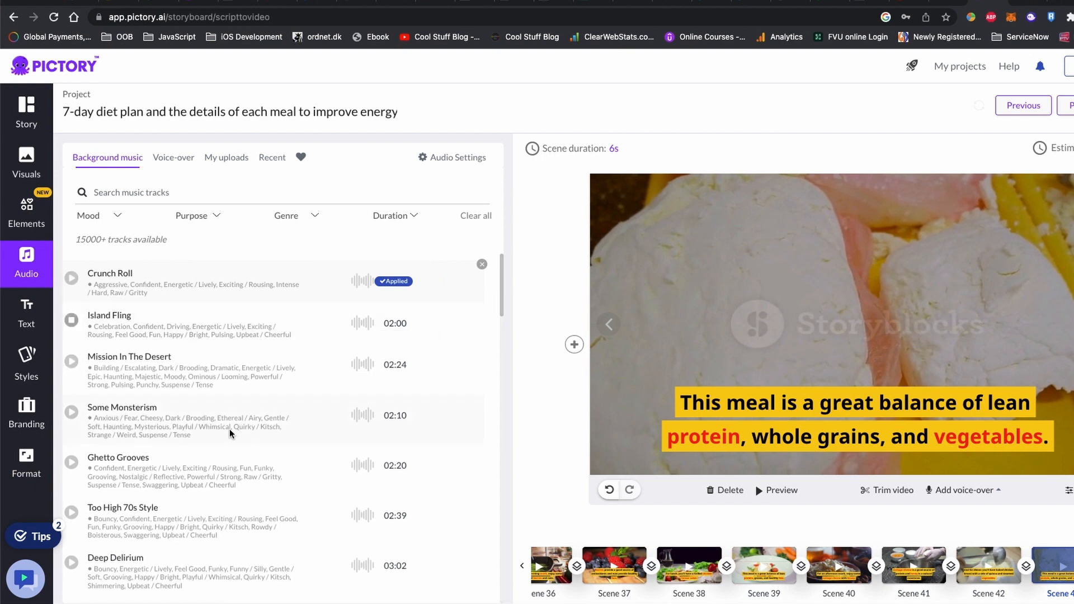
left_click(456, 157)
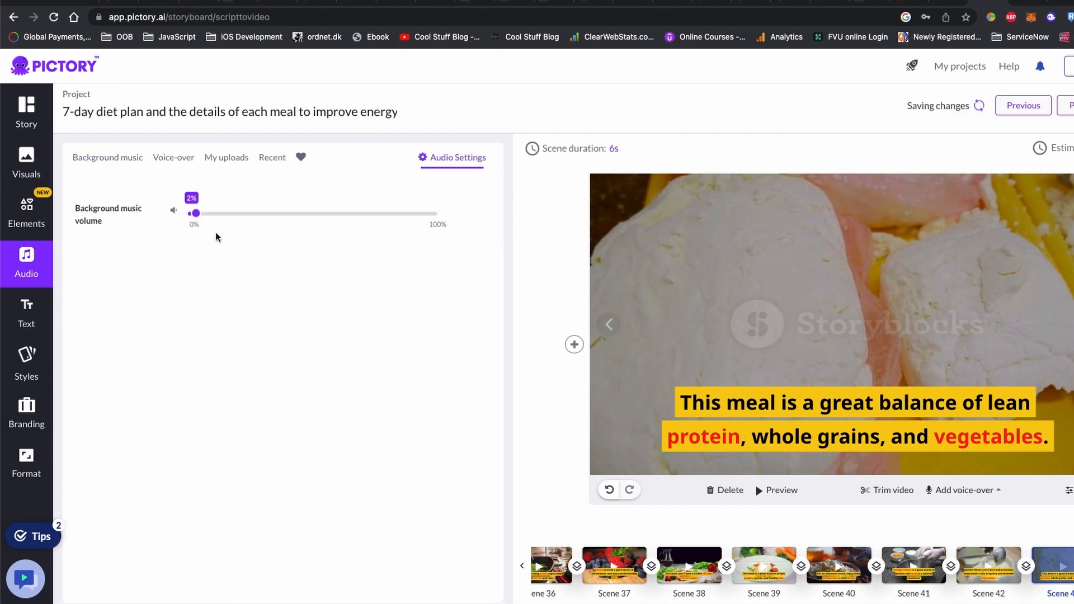
left_click(174, 156)
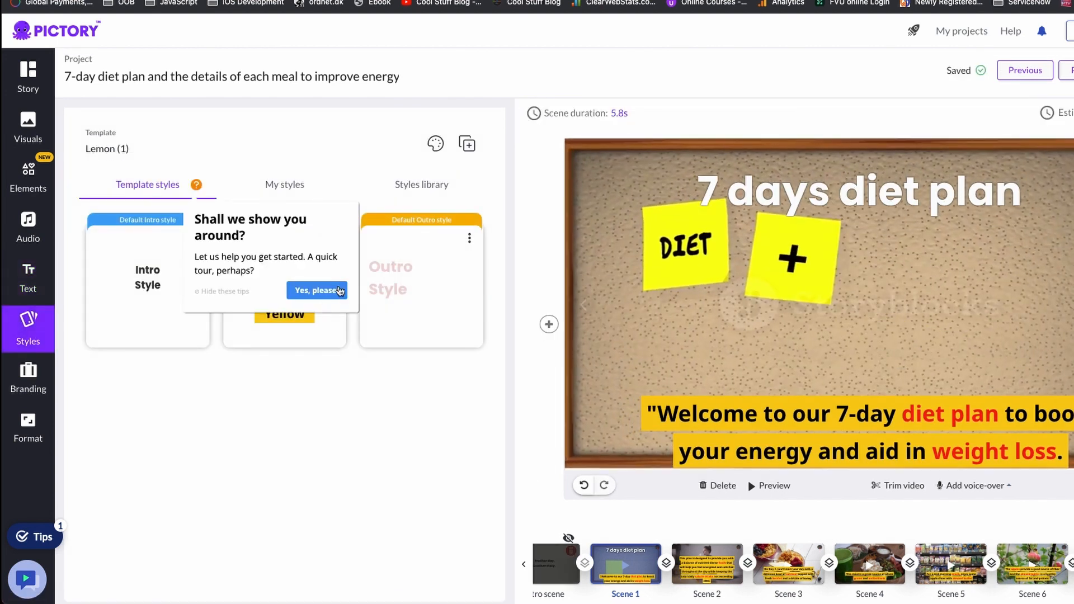
Take the editor tour, then keep the video format at 1080p, 16:9 landscape.
left_click(315, 290)
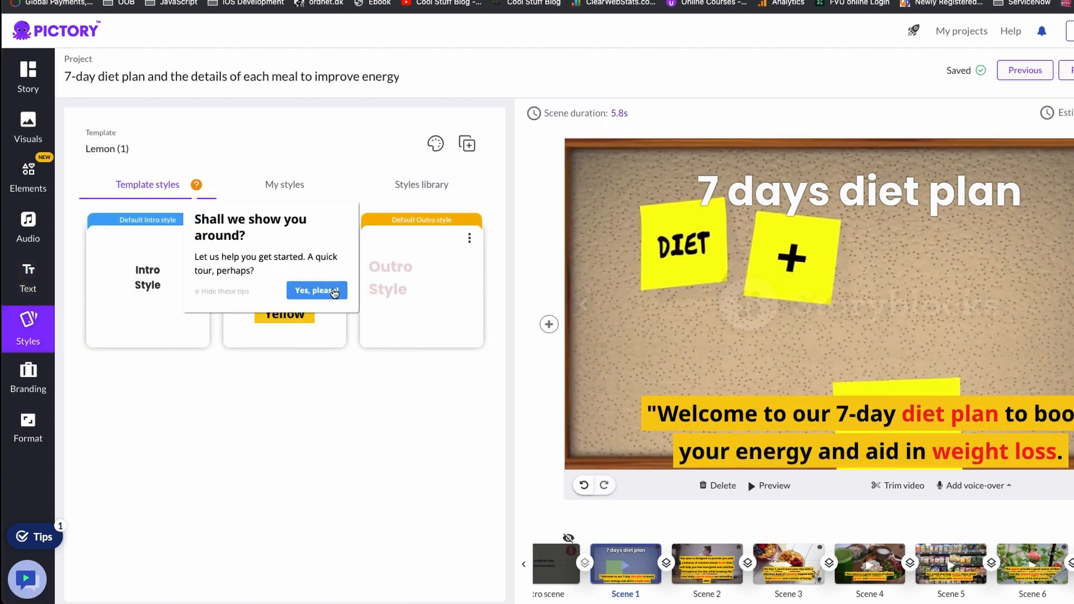
left_click(28, 376)
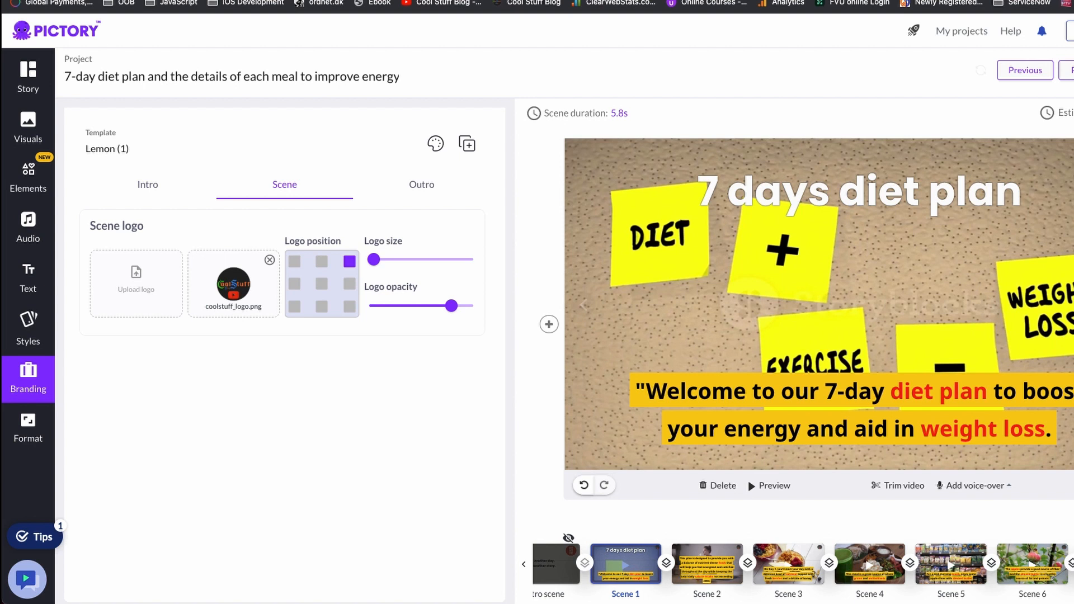
mouse_move(135, 425)
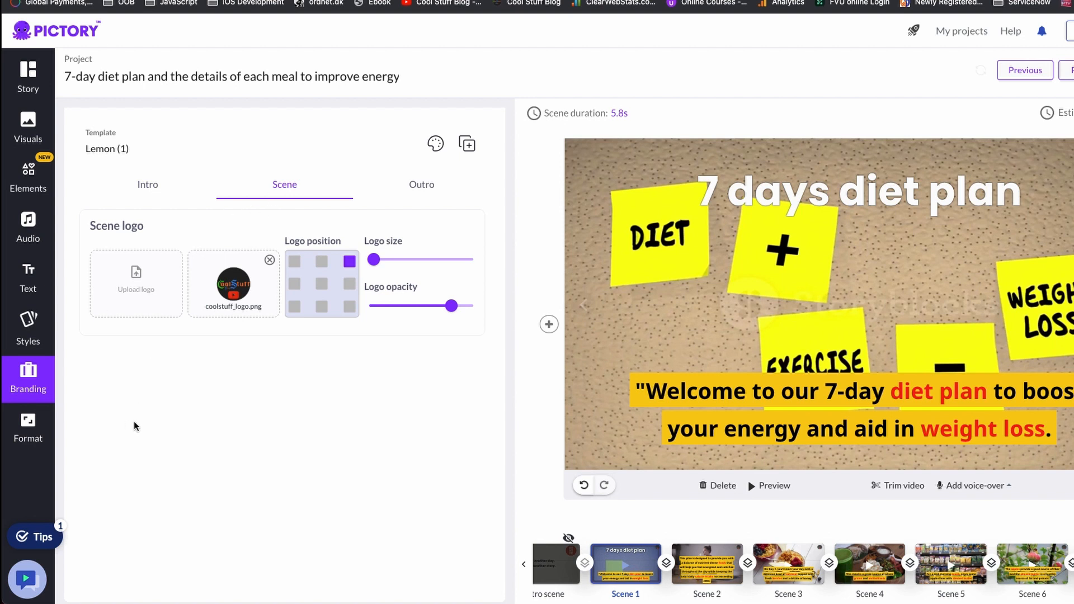
left_click(774, 485)
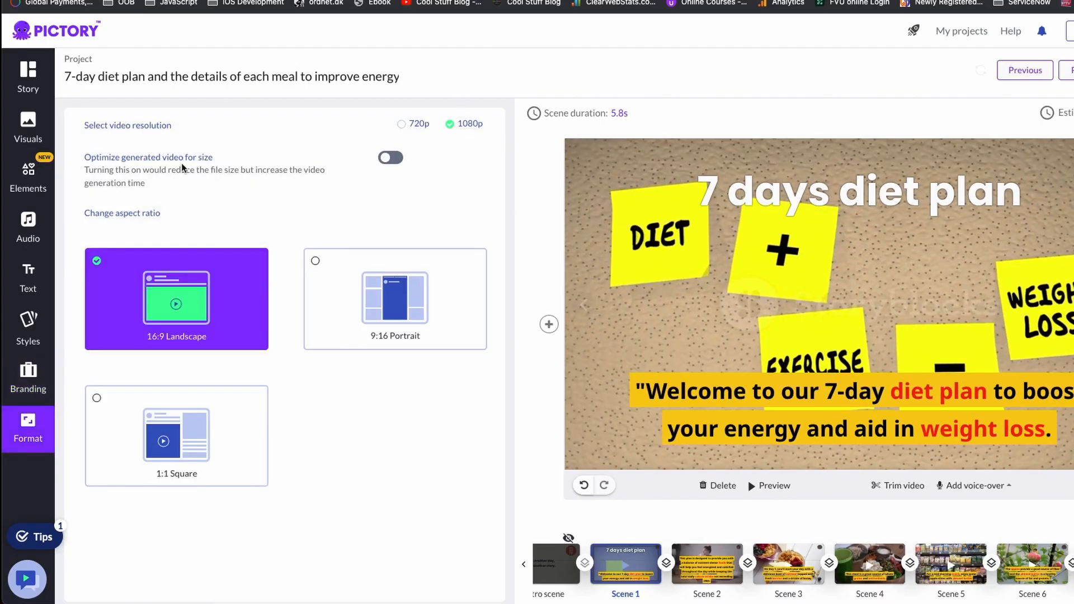
mouse_move(454, 118)
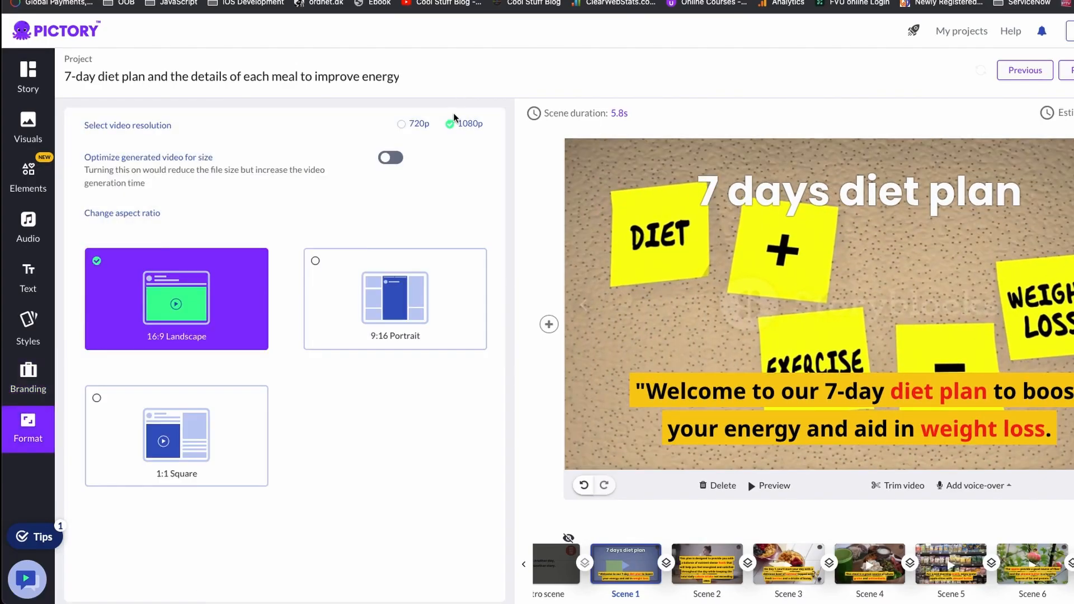
left_click(390, 158)
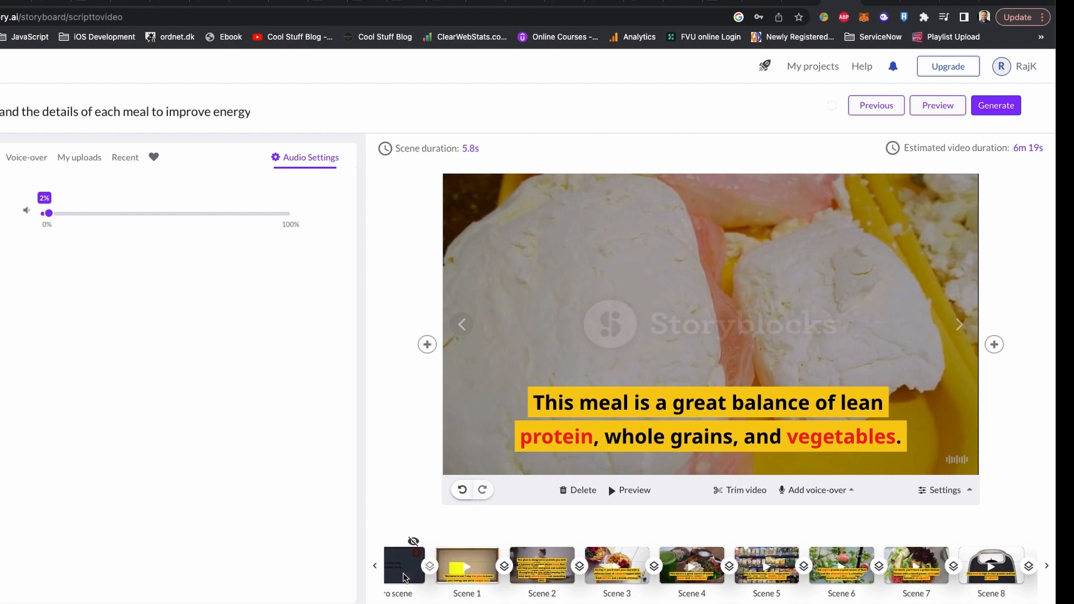
From Scene 1, generate the diet plan storyboard as a video.
left_click(466, 565)
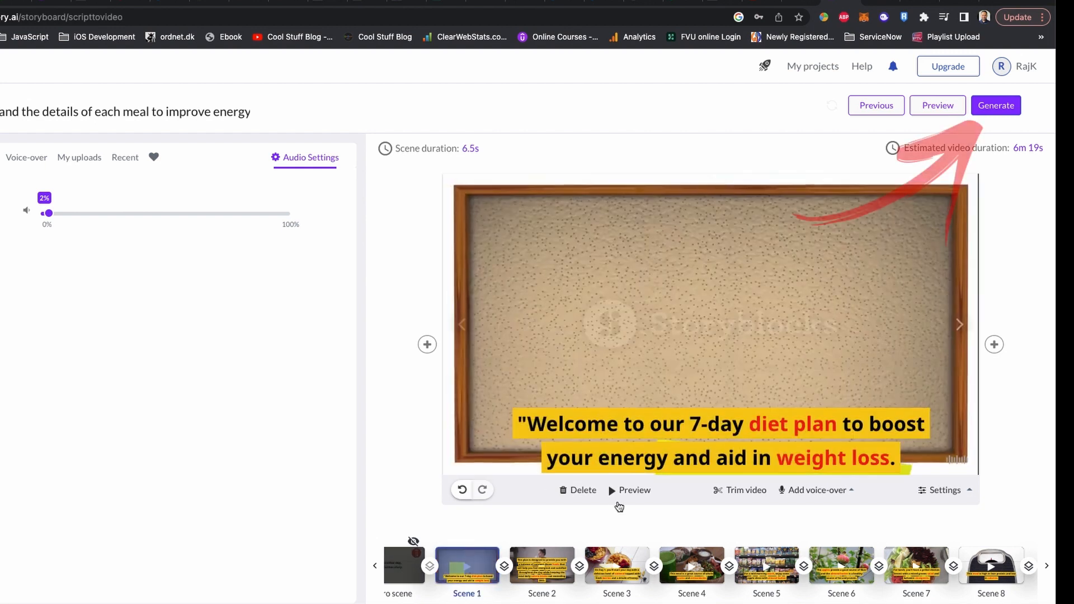
left_click(634, 490)
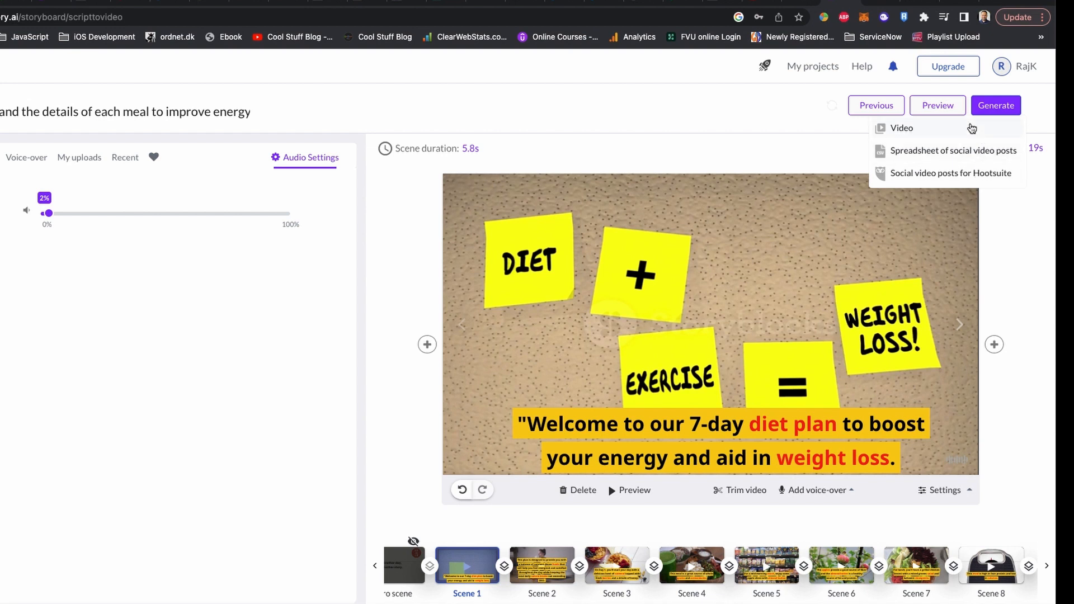
left_click(901, 128)
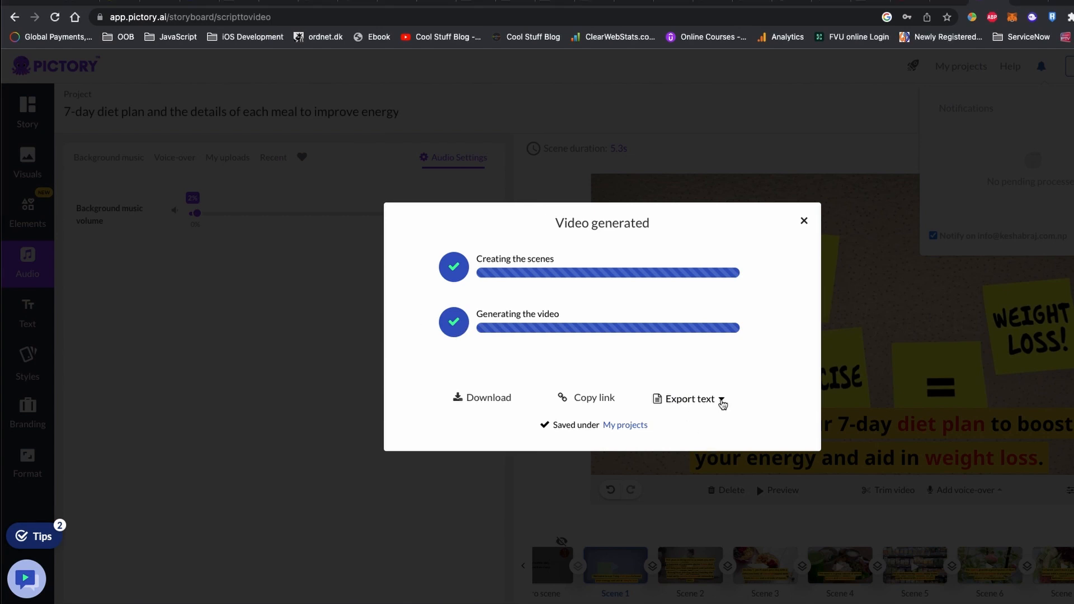
Check the Export text options, then download the generated diet plan video.
left_click(688, 398)
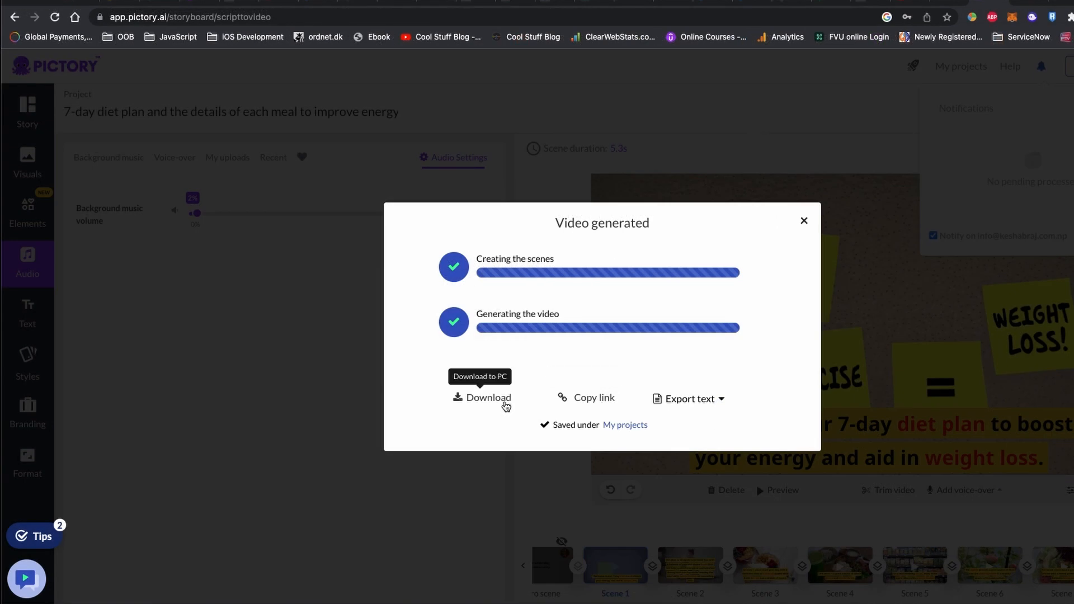
left_click(684, 398)
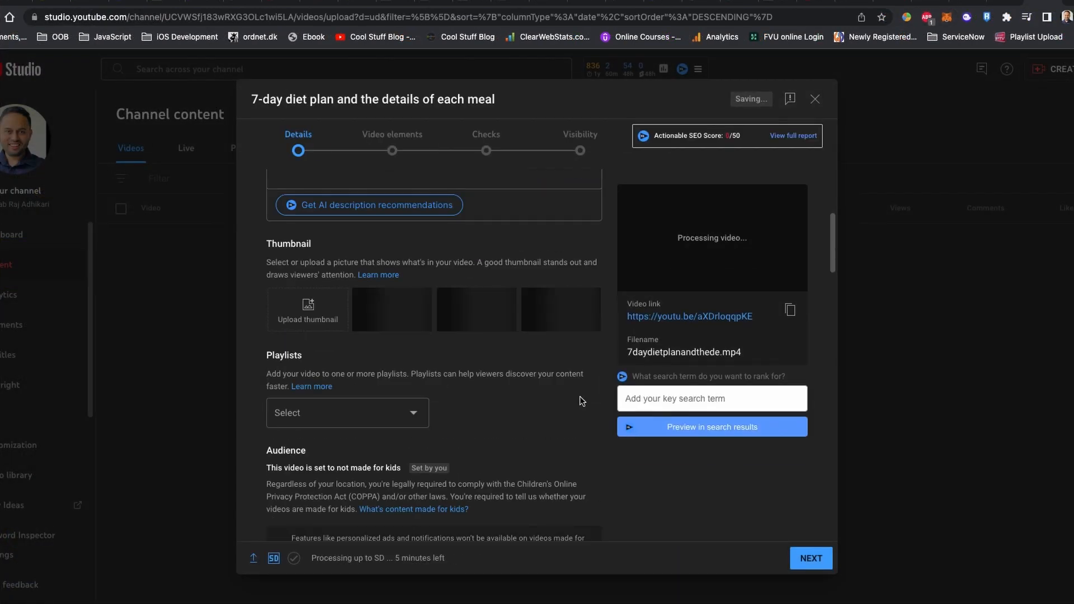
Add and publish English subtitles for the uploaded video.
left_click(810, 557)
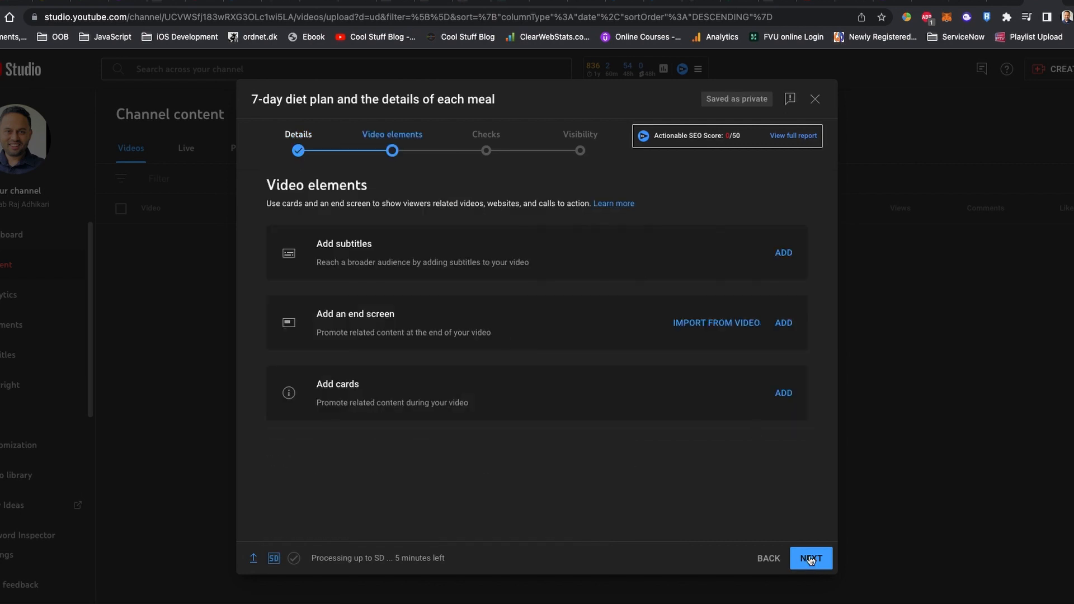
left_click(783, 252)
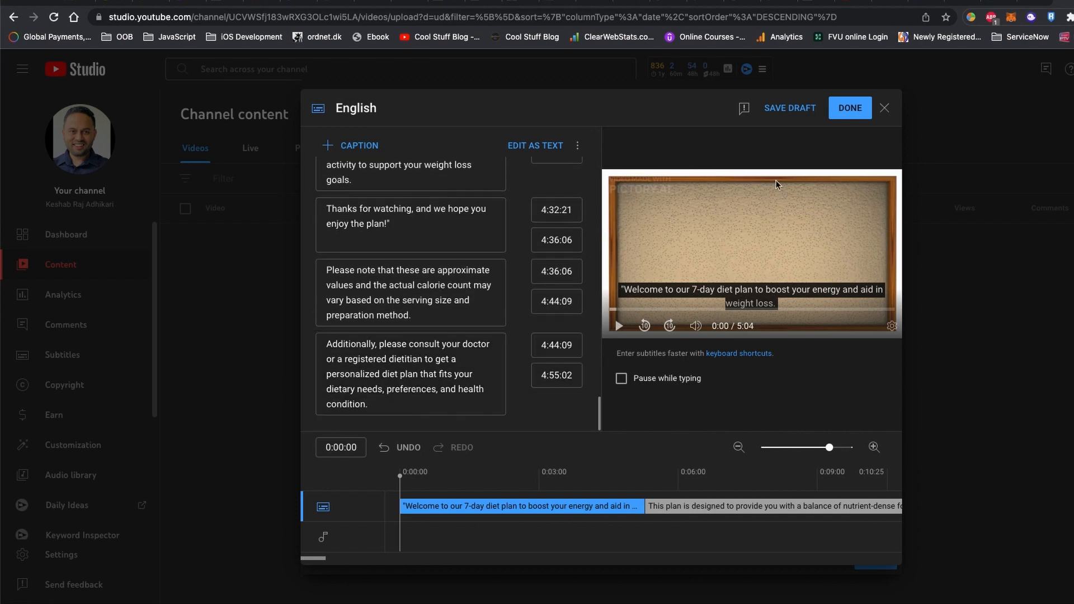
left_click(849, 107)
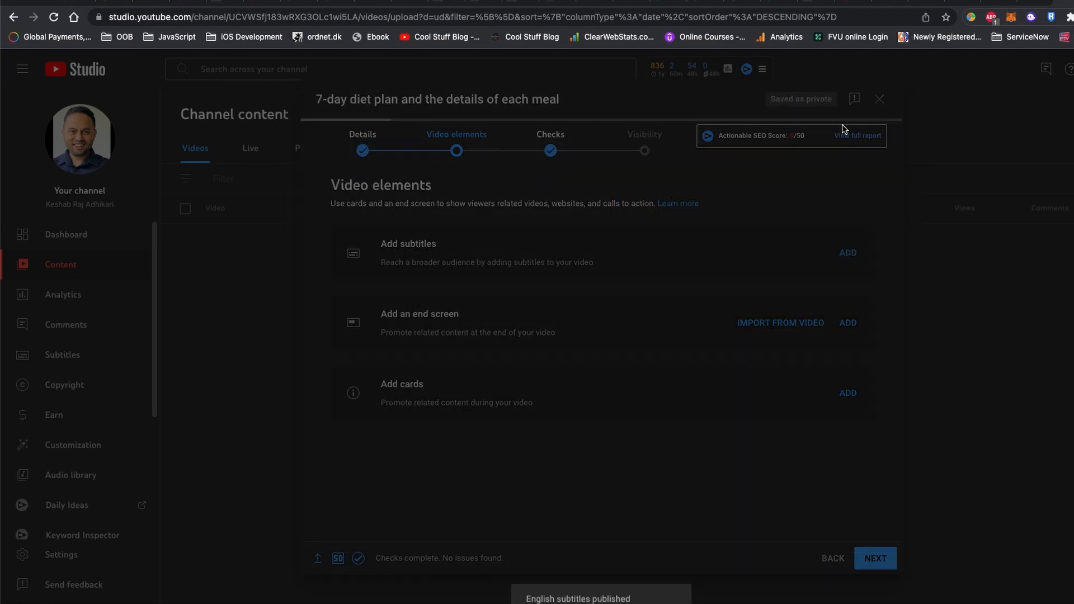
Pass the checks, set visibility to Unlisted, and save.
left_click(875, 559)
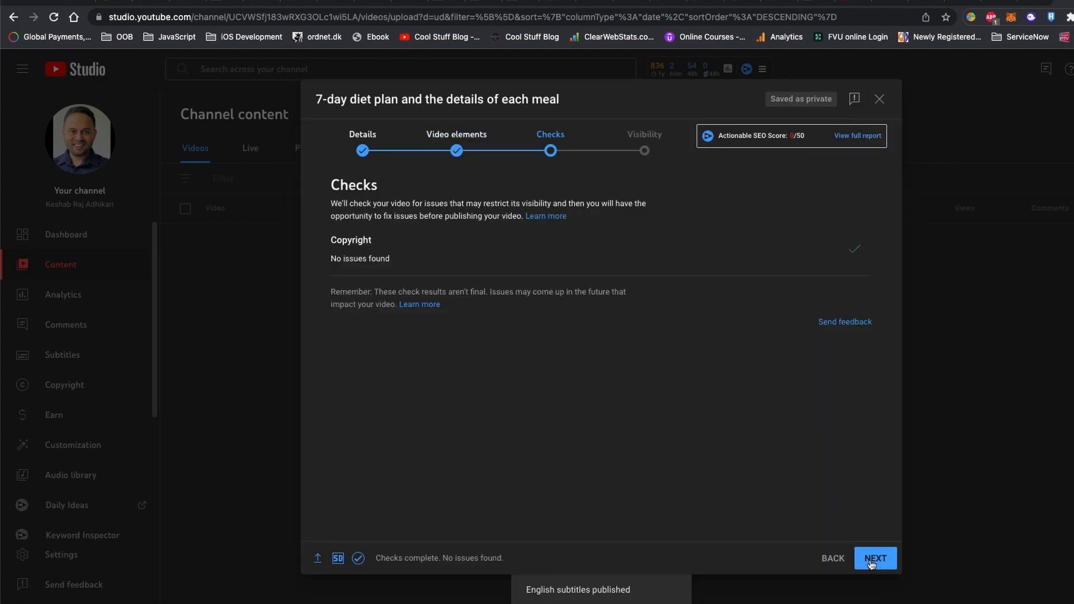
left_click_drag(356, 184, 387, 216)
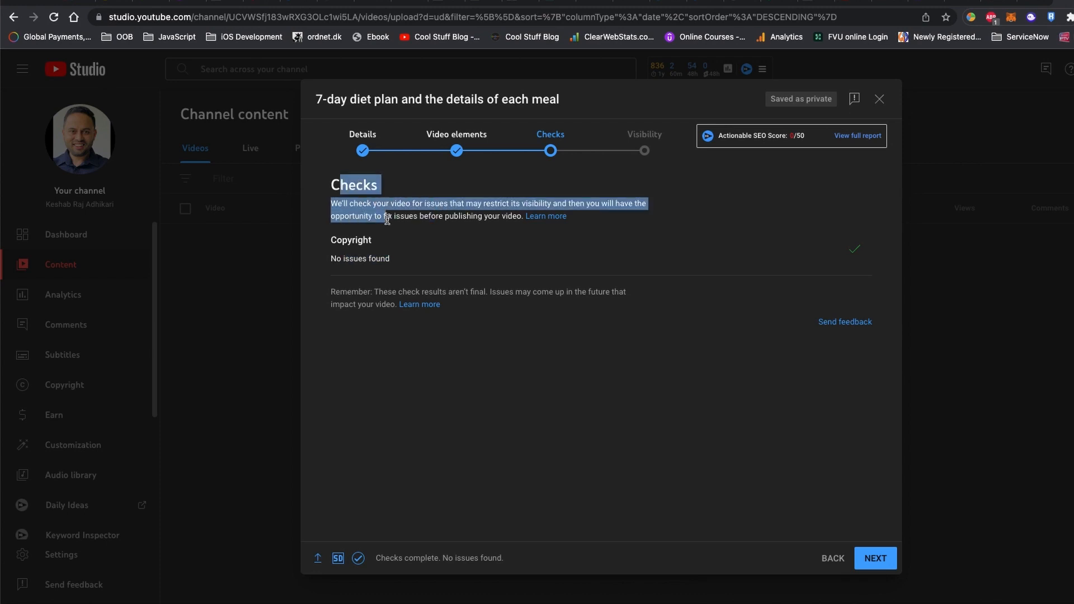
left_click(874, 558)
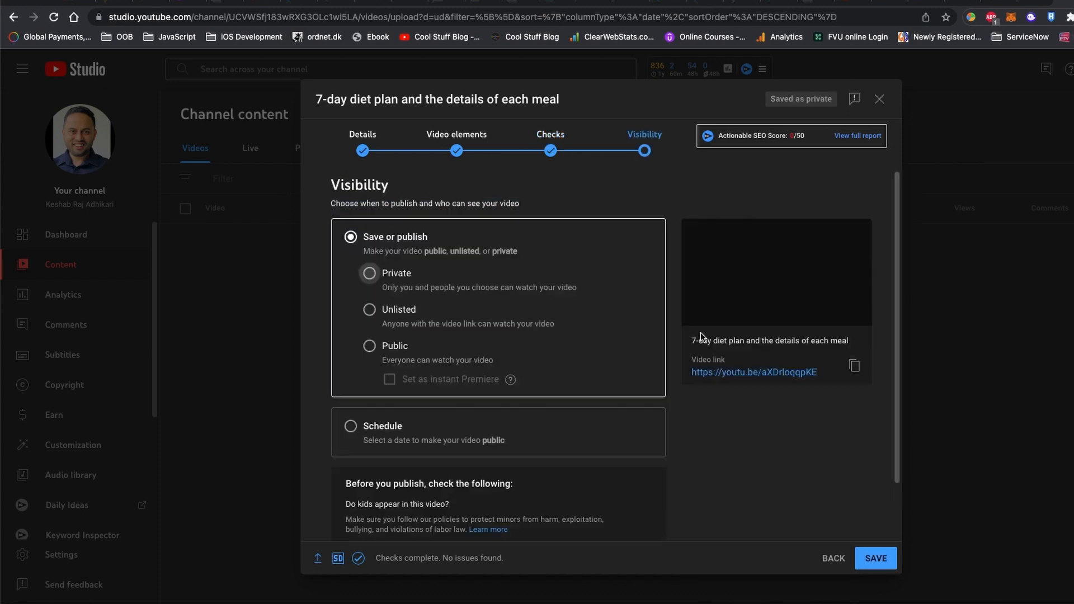
left_click(369, 309)
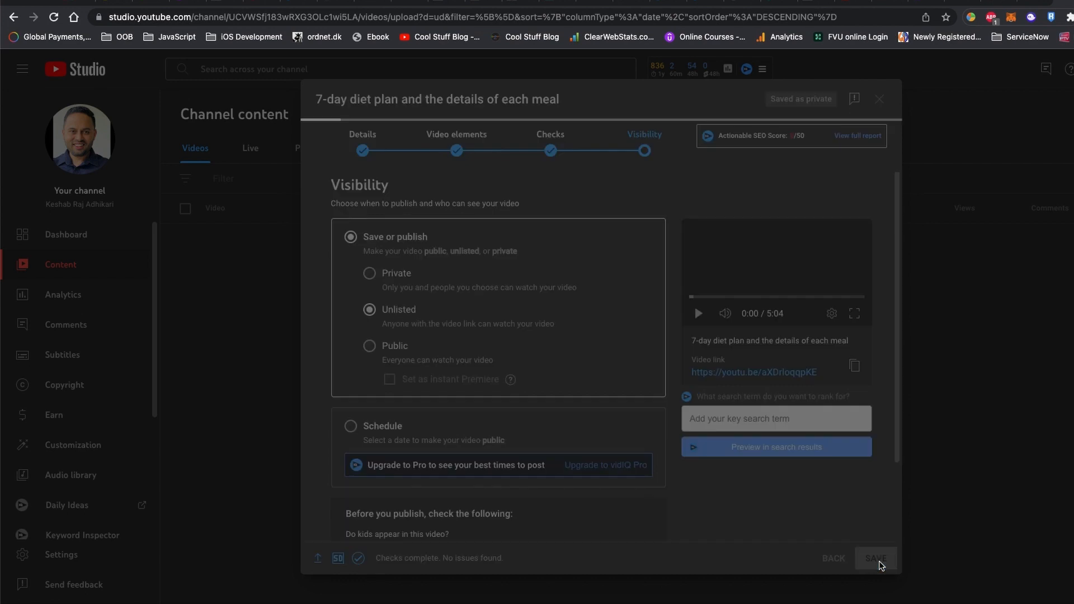
left_click(875, 558)
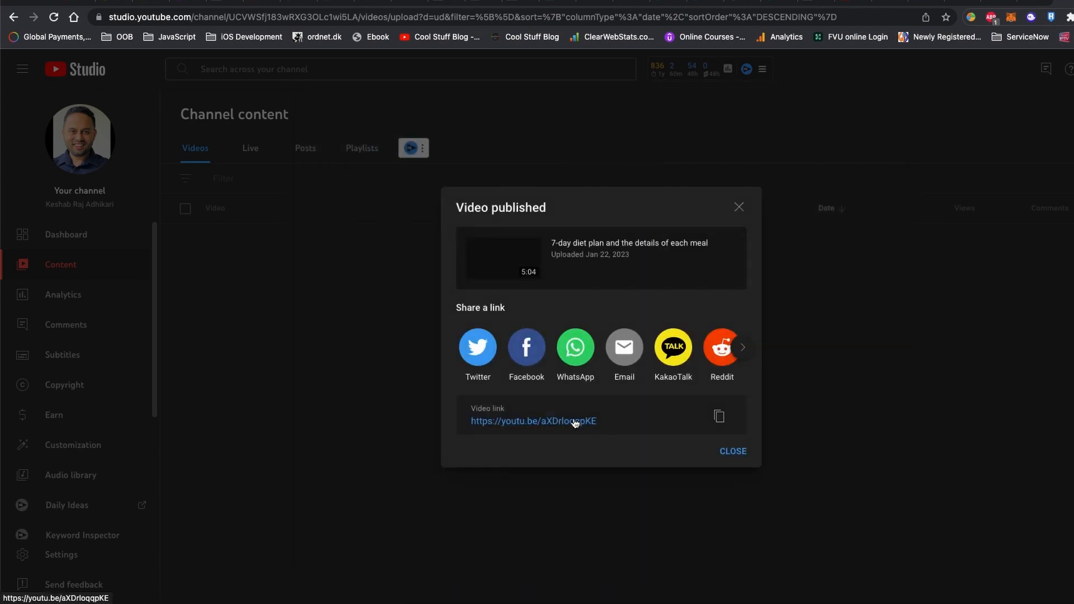
Open the diet plan video's details page and scroll to confirm Unlisted visibility.
left_click(532, 420)
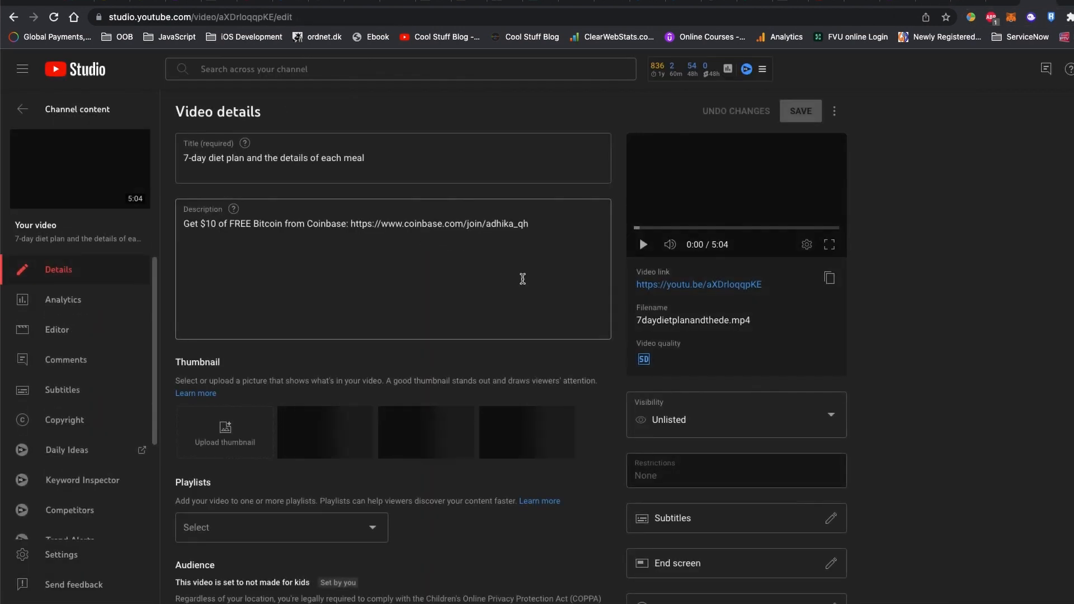
scroll("down", 3)
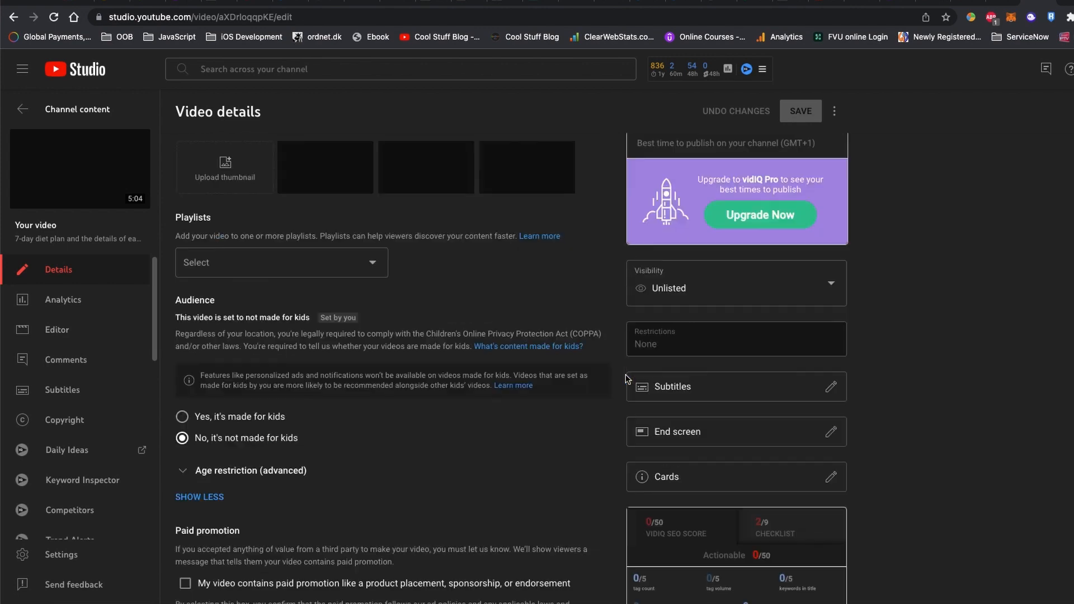
scroll("down", 3)
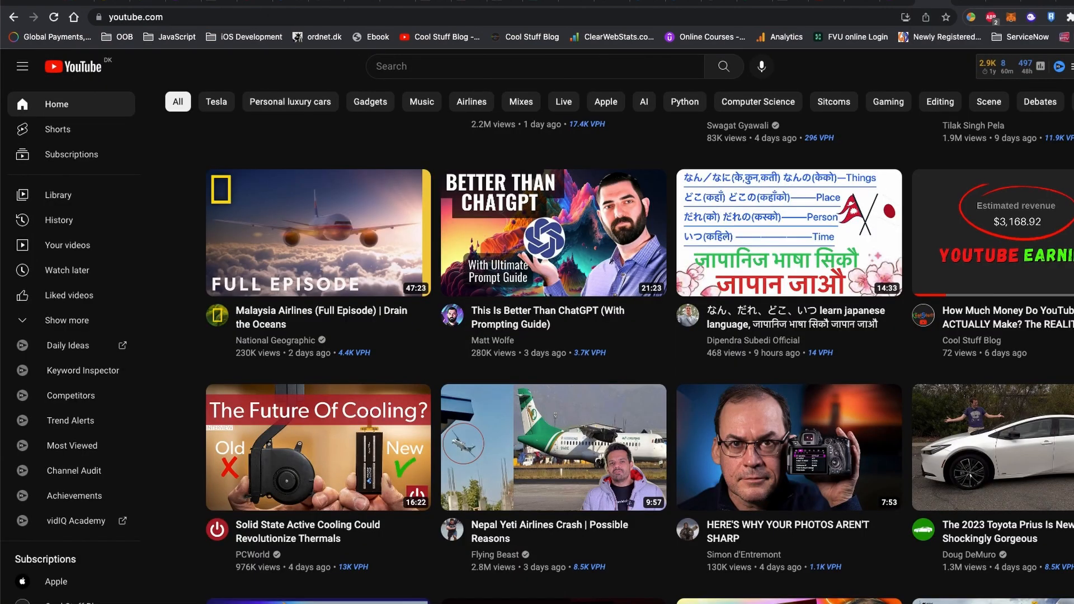
Open Cool Stuff Blog from Subscriptions and scroll through its recent videos.
left_click(74, 376)
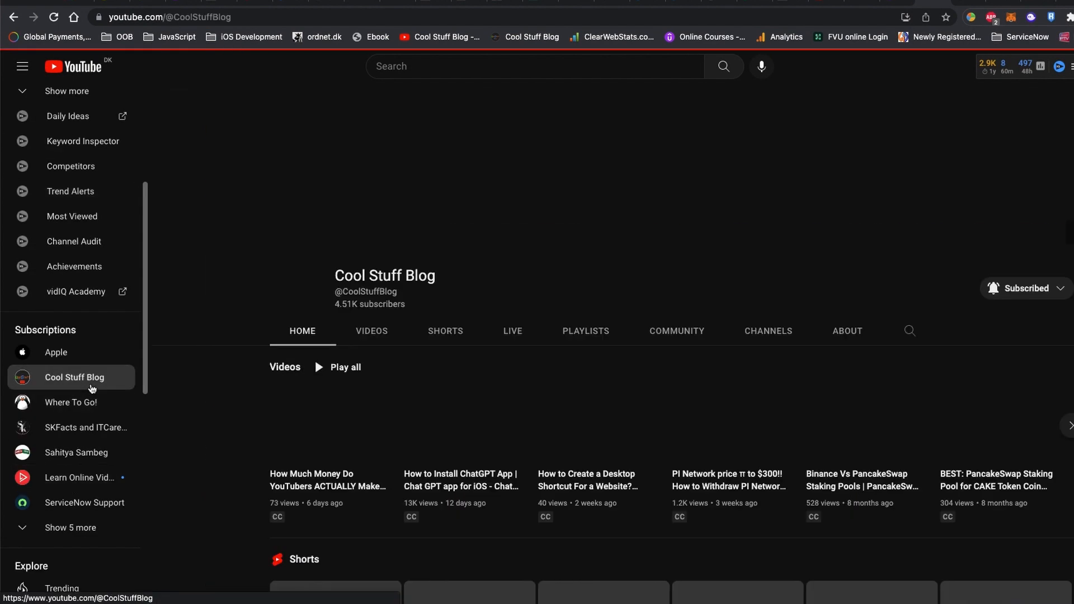
left_click(74, 377)
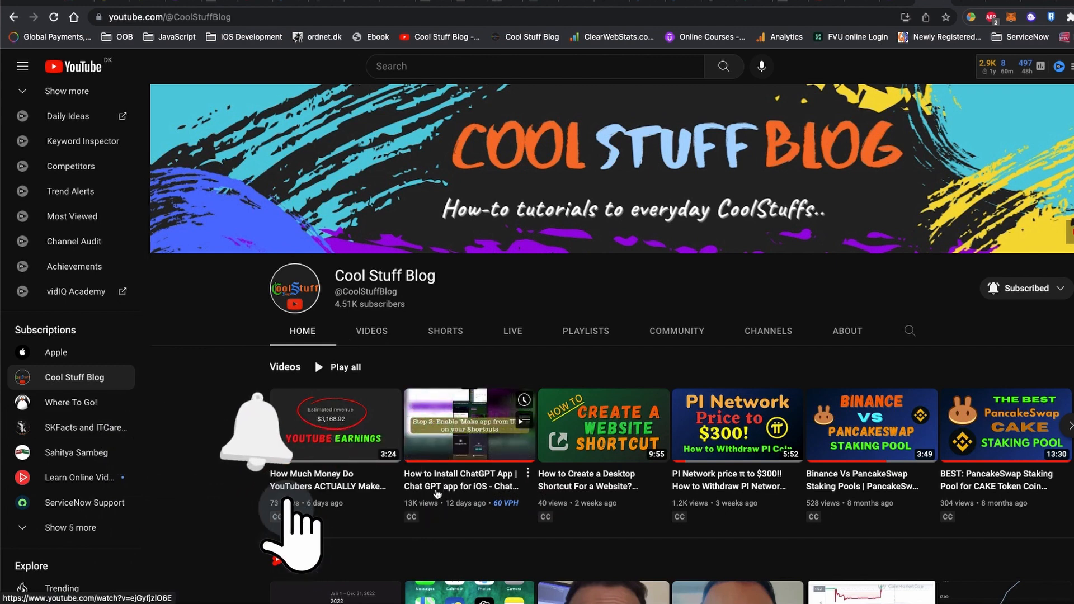
scroll("down", 3)
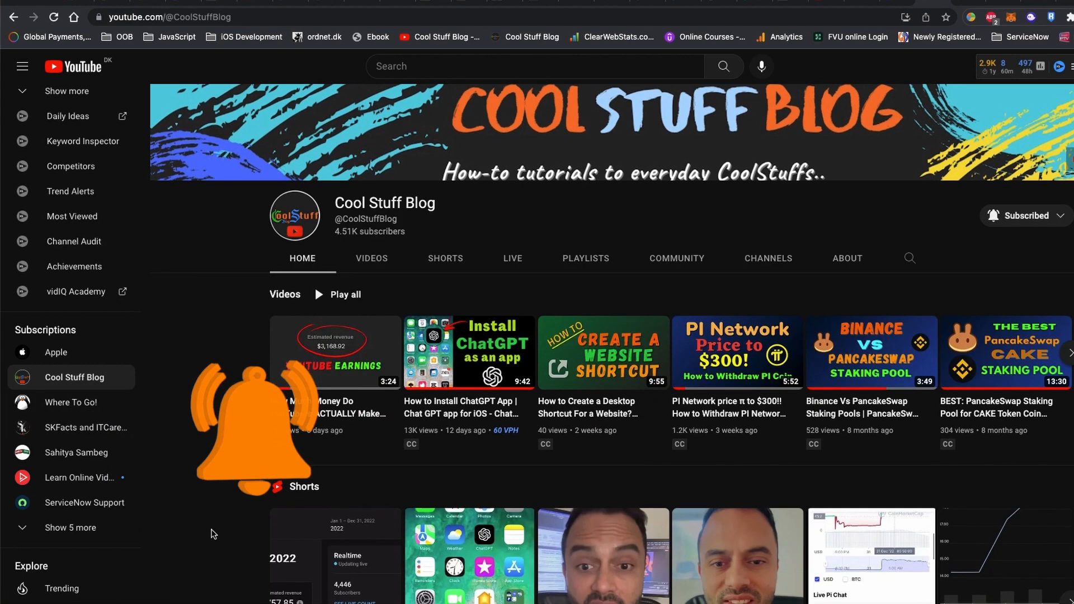